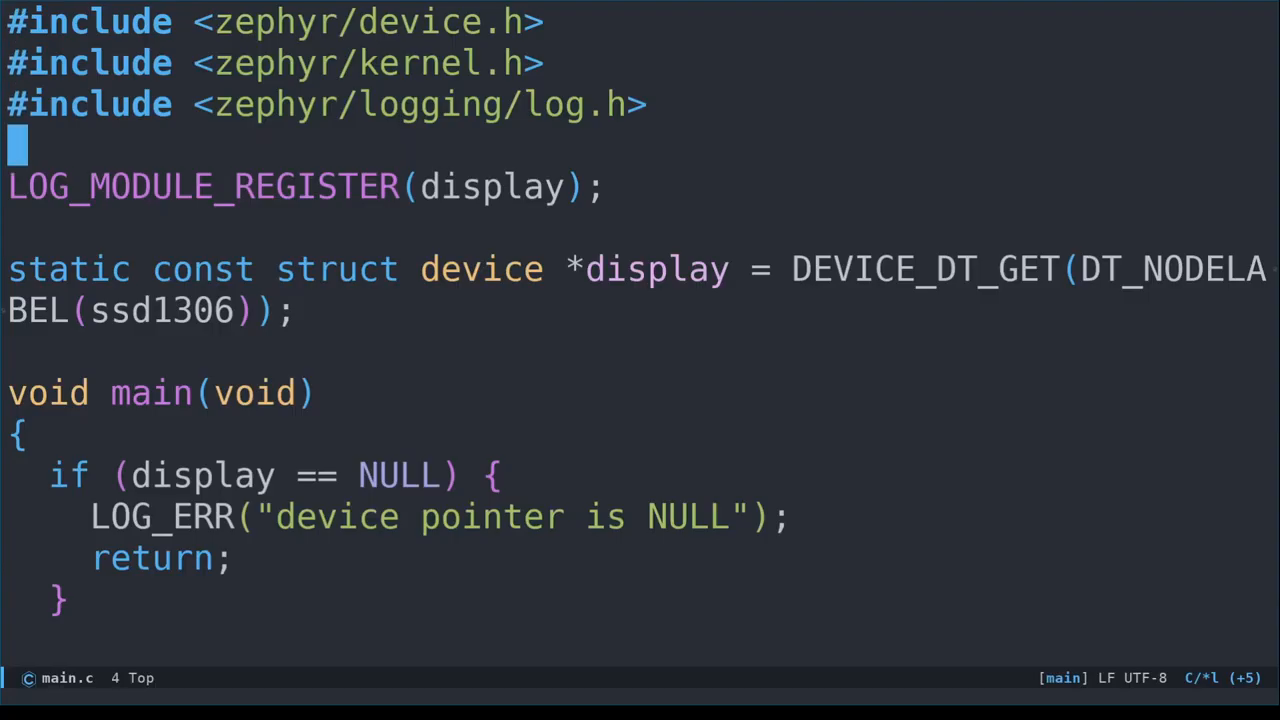
Add #include "logo_image.h" to main.c
{"action": "type", "text": "#include"}
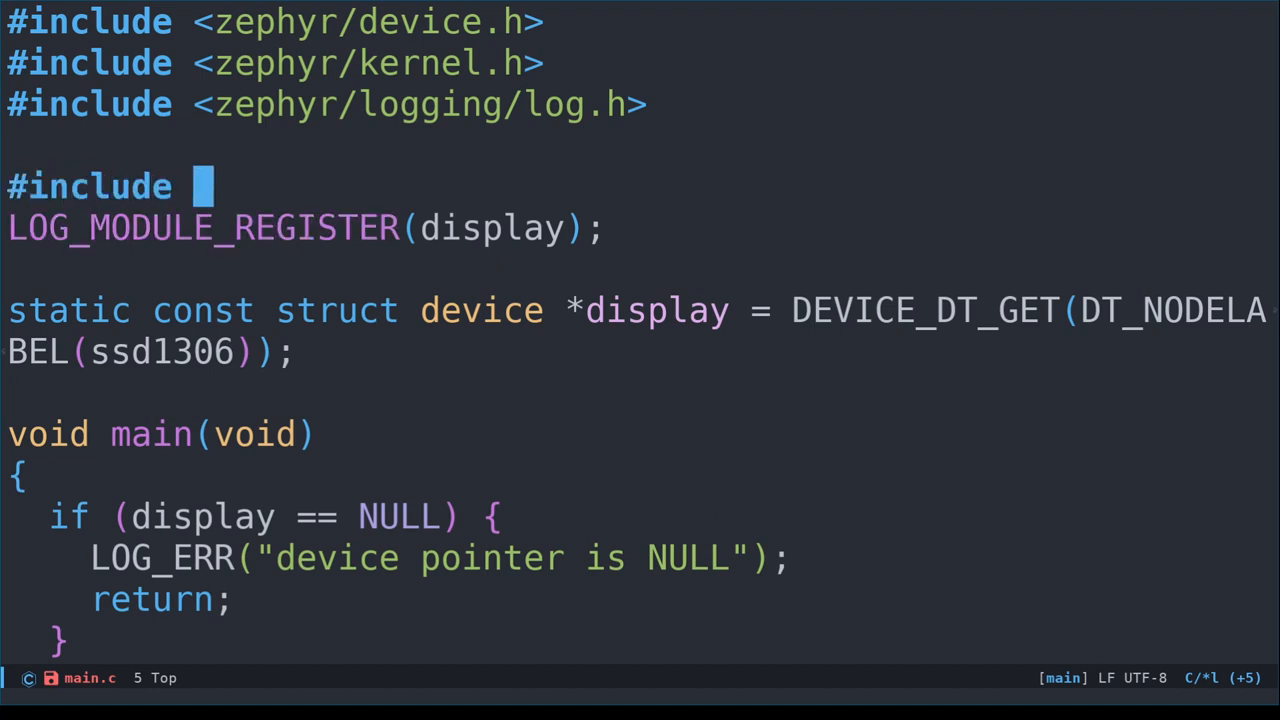
{"action": "type", "text": "\"logo_image.h"}
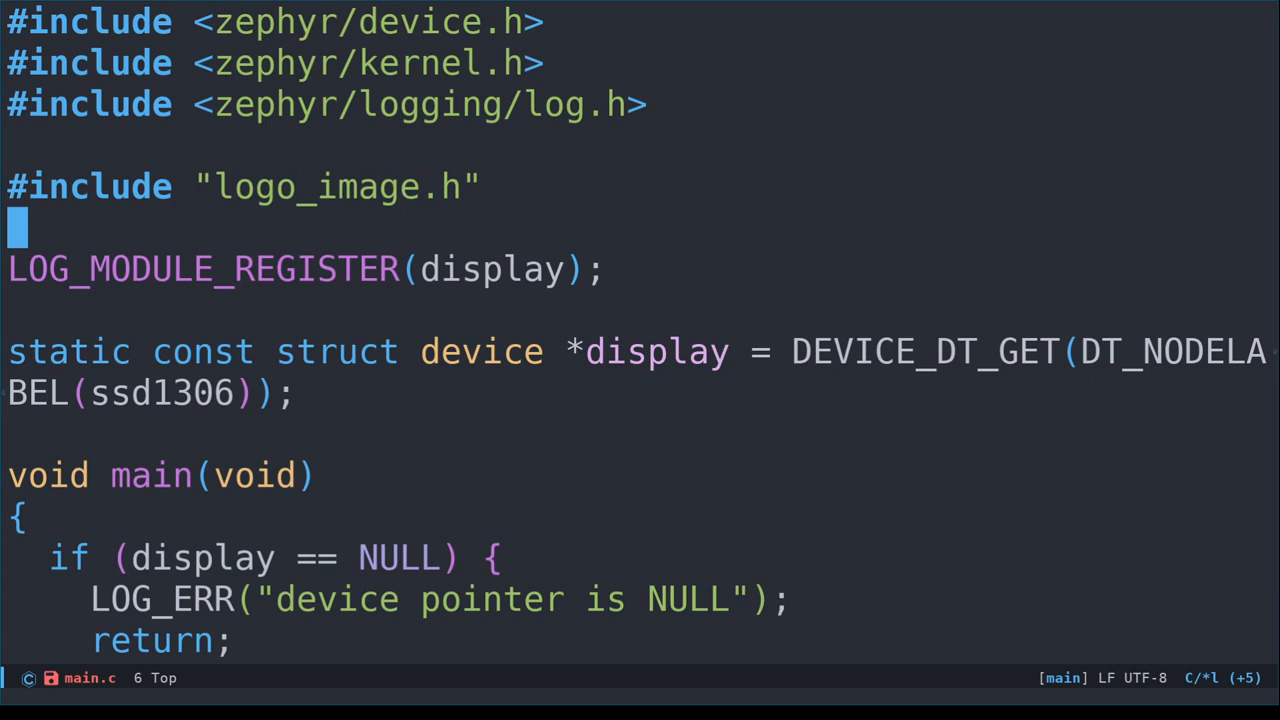
At the top of the file add #include <stdint.h> and #include <zephyr/drivers/display.h>
{"action": "key", "text": "gg"}
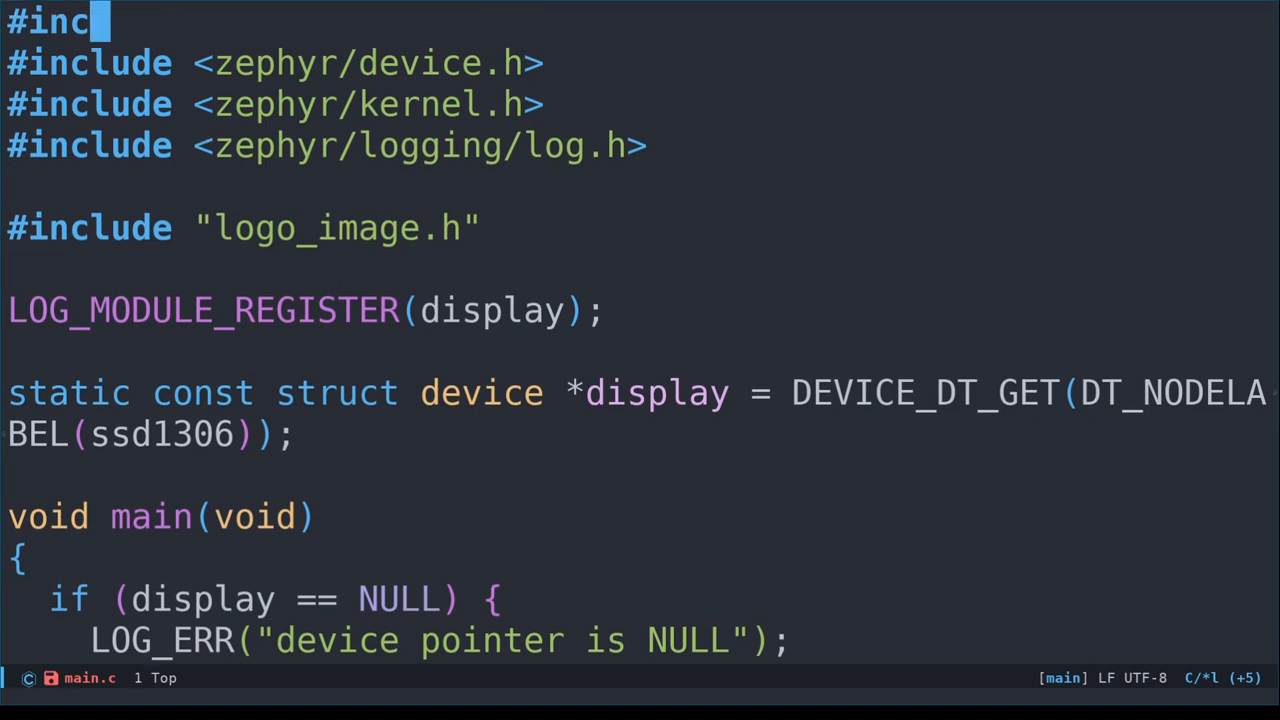
{"action": "type", "text": "lude <stdint."}
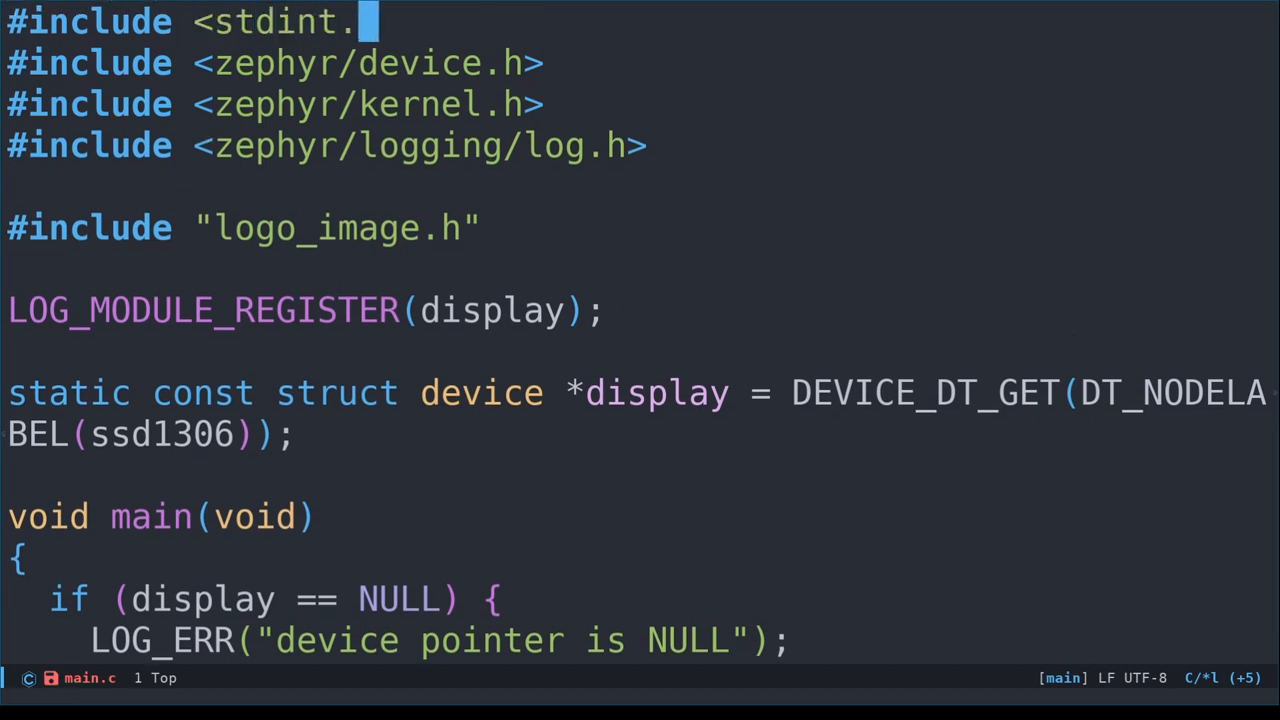
{"action": "type", "text": "h>"}
{"action": "type", "text": "#include <z"}
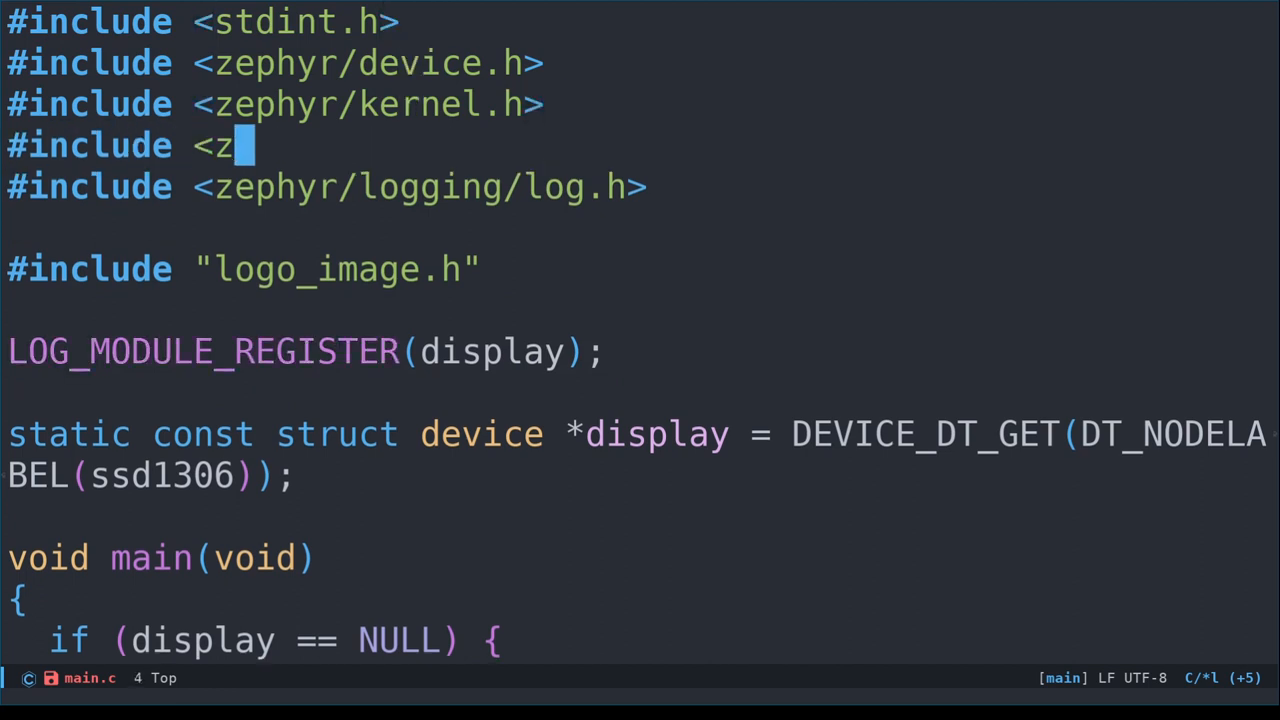
{"action": "type", "text": "ephyr/drivers"}
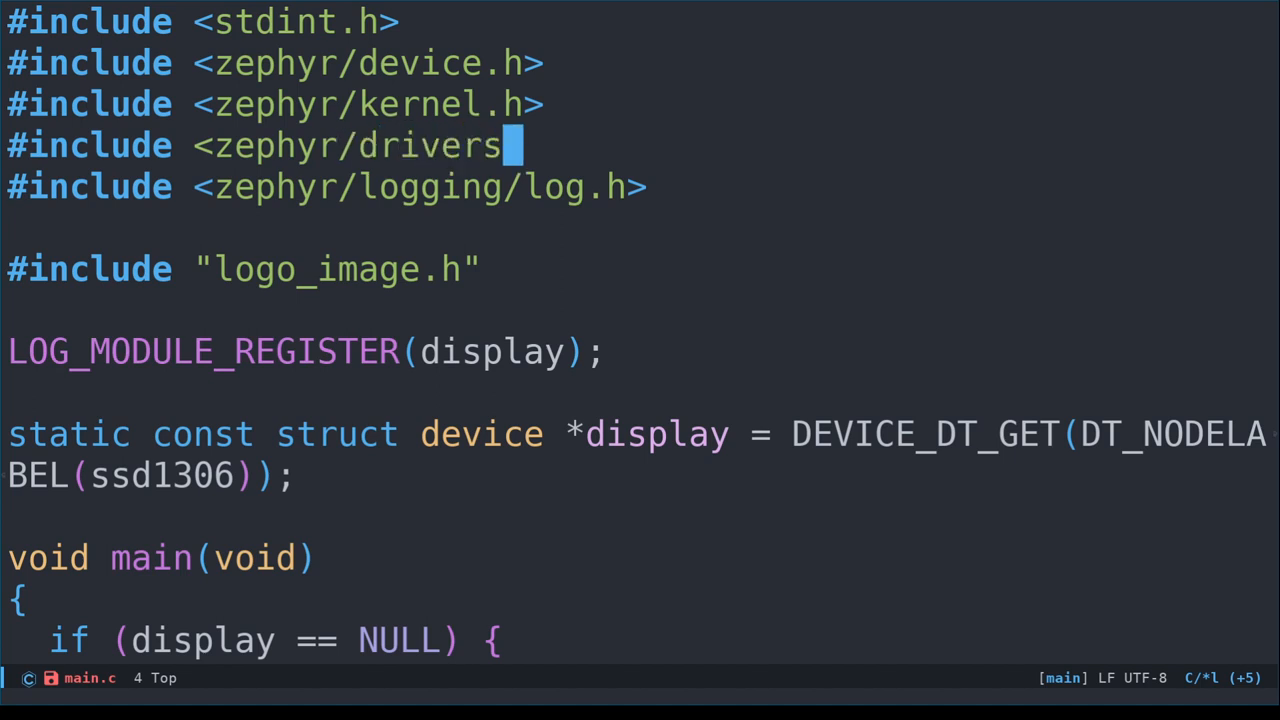
{"action": "type", "text": "/display.h"}
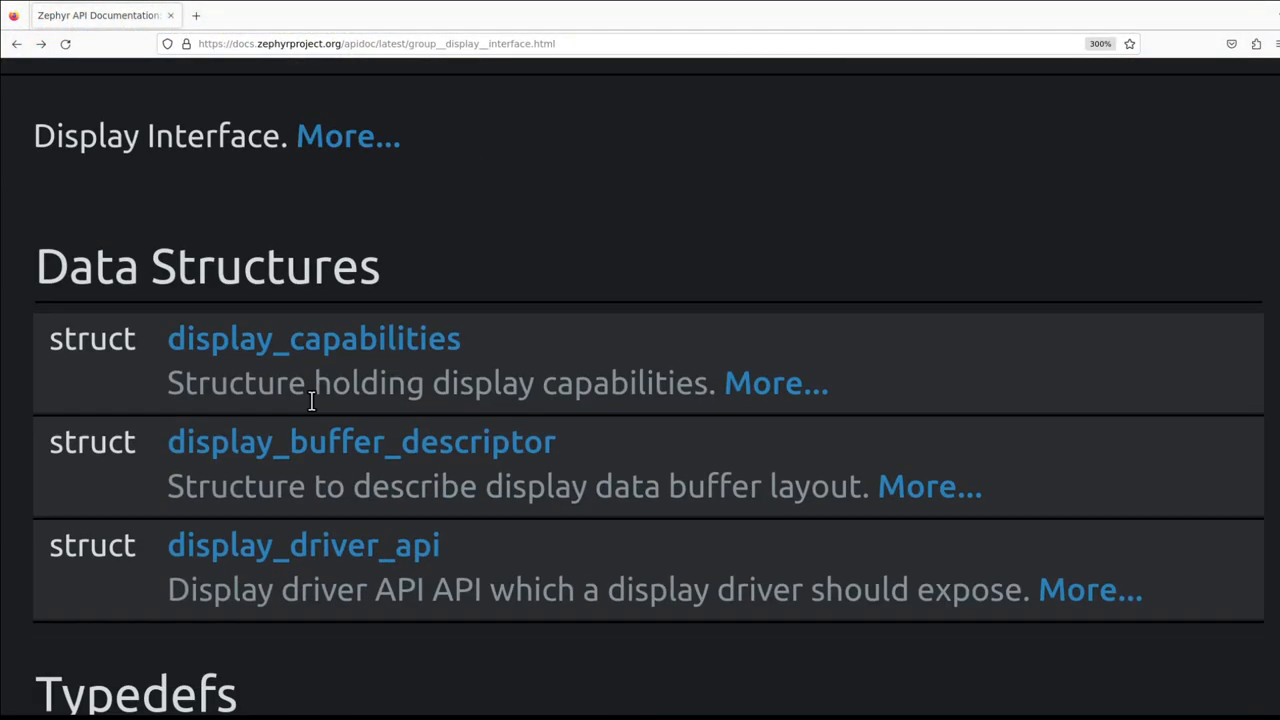
Scroll the Display Interface API page down to the Functions list to read display_write
{"action": "scroll", "scroll_direction": "down", "scroll_amount": 3}
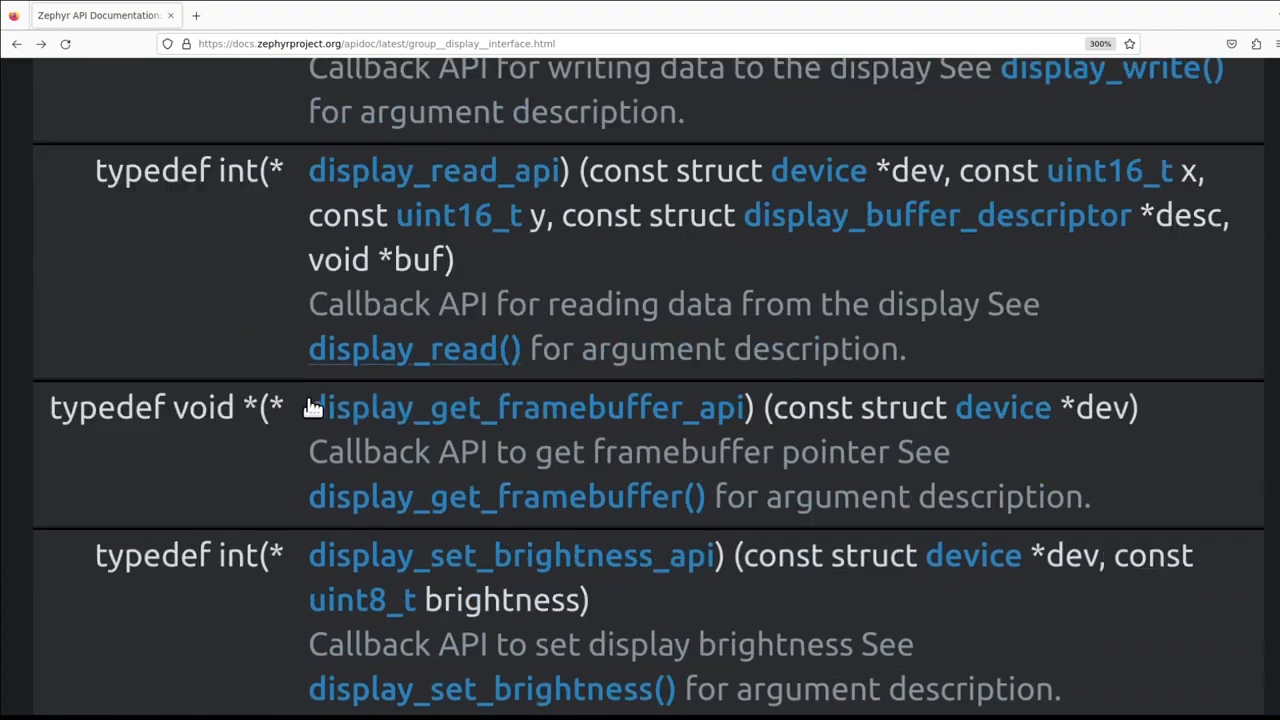
{"action": "scroll", "scroll_direction": "down", "scroll_amount": 3}
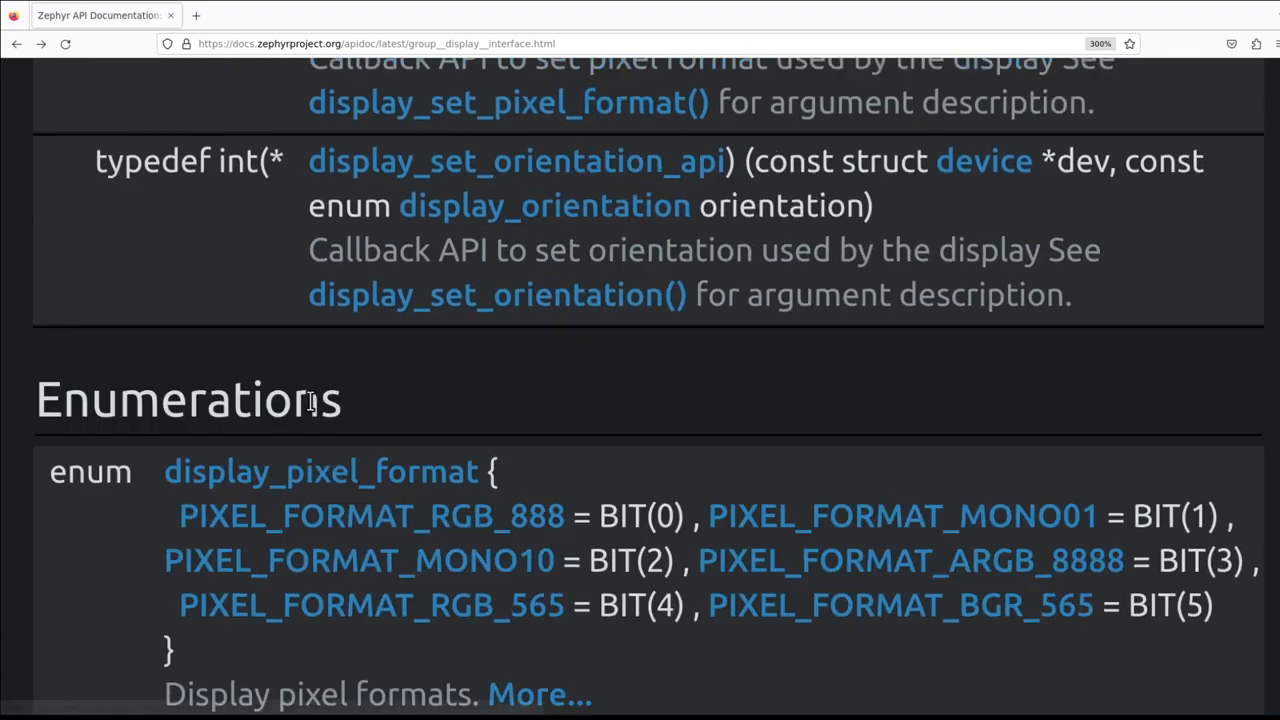
{"action": "scroll", "scroll_direction": "down", "scroll_amount": 3}
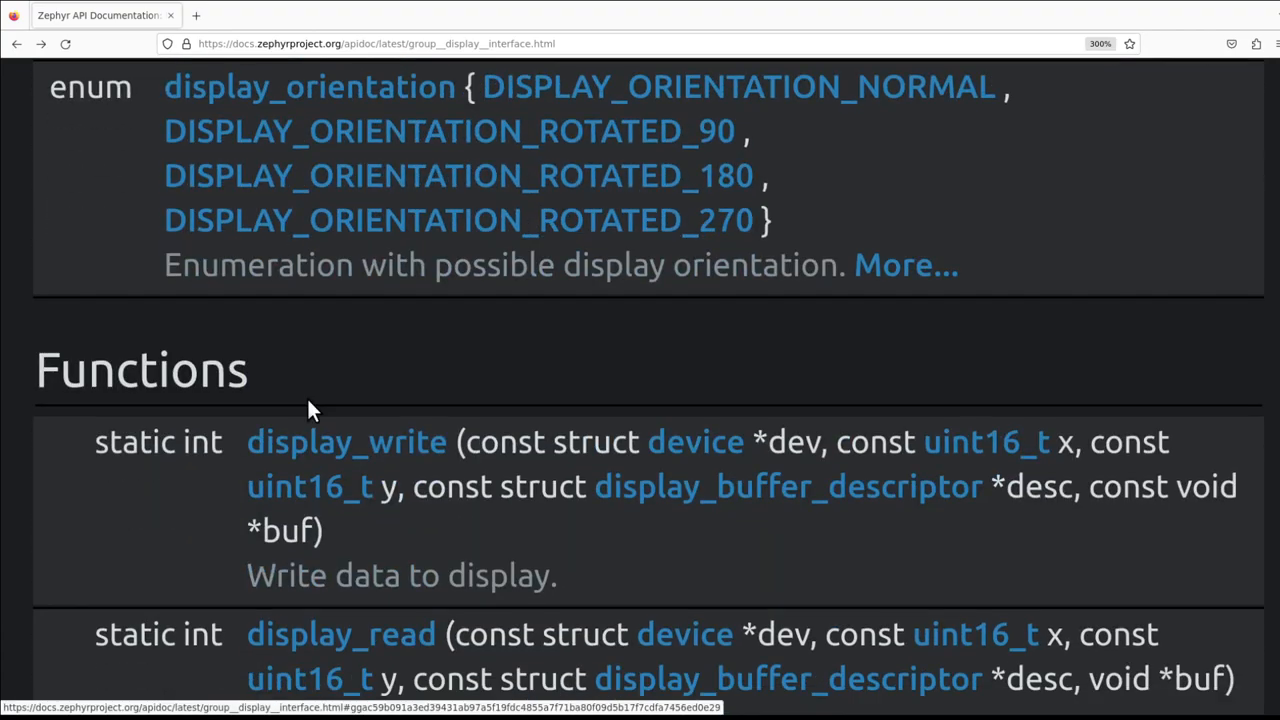
{"action": "scroll", "scroll_direction": "down", "scroll_amount": 3}
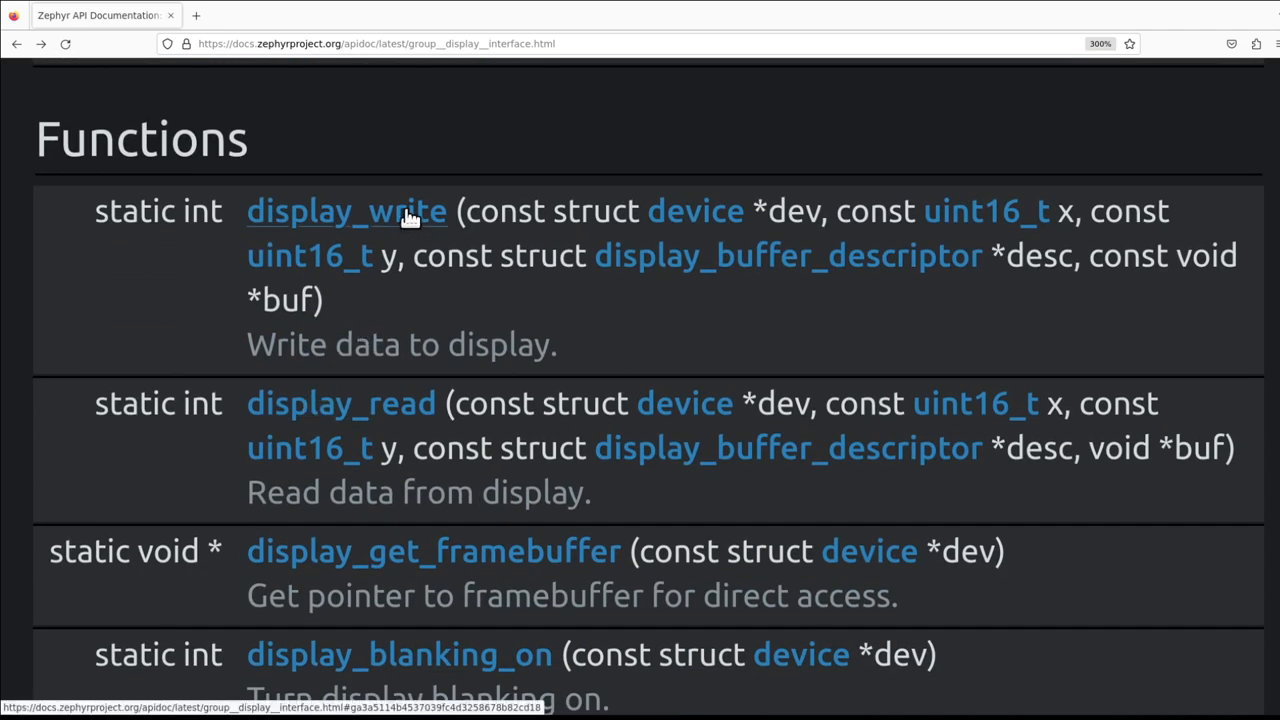
{"action": "mouse_move", "coordinate": [696, 212]}
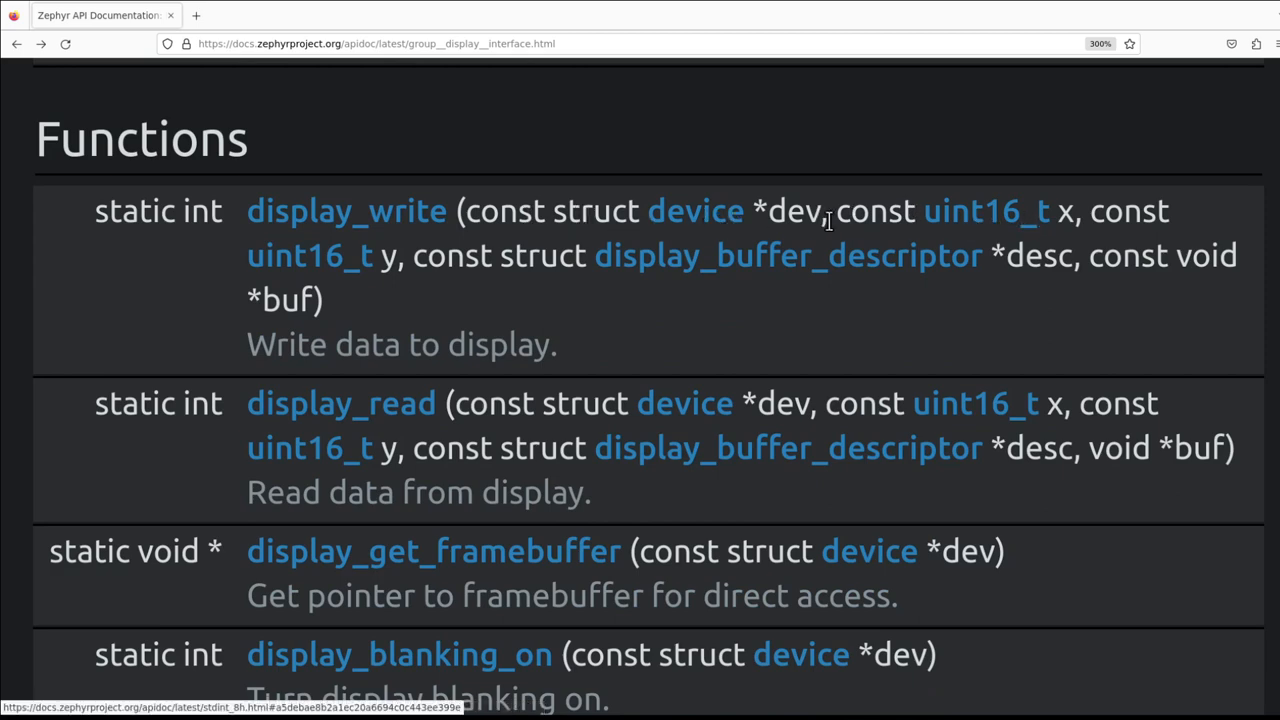
{"action": "mouse_move", "coordinate": [304, 270]}
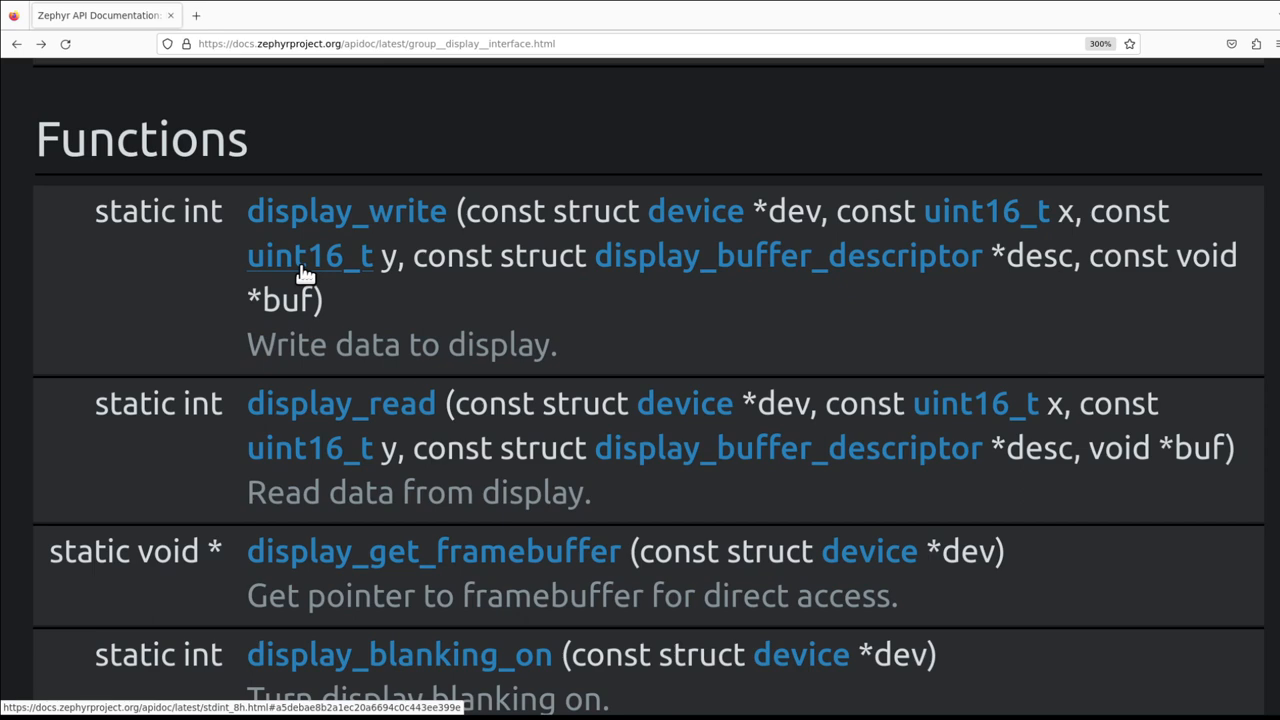
{"action": "mouse_move", "coordinate": [888, 252]}
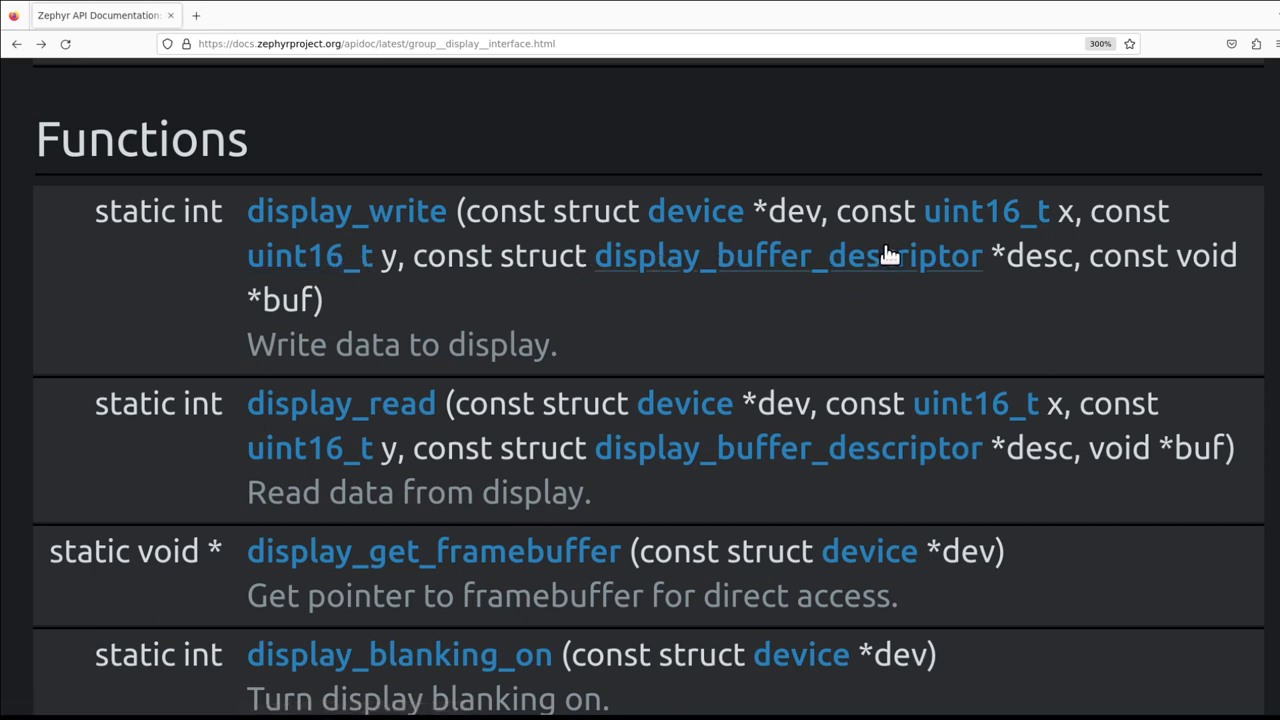
{"action": "mouse_move", "coordinate": [896, 262]}
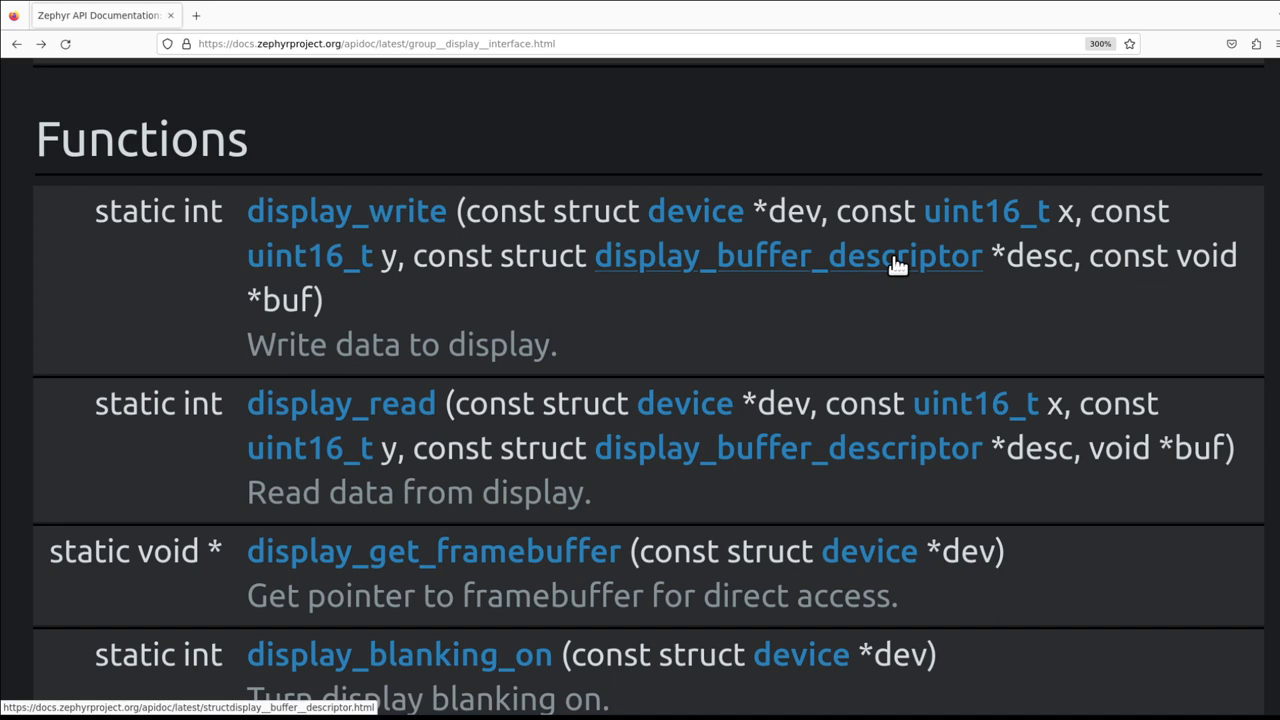
Open the display_buffer_descriptor struct reference and read its buf_size, width, height and pitch fields
{"action": "left_click", "coordinate": [788, 256]}
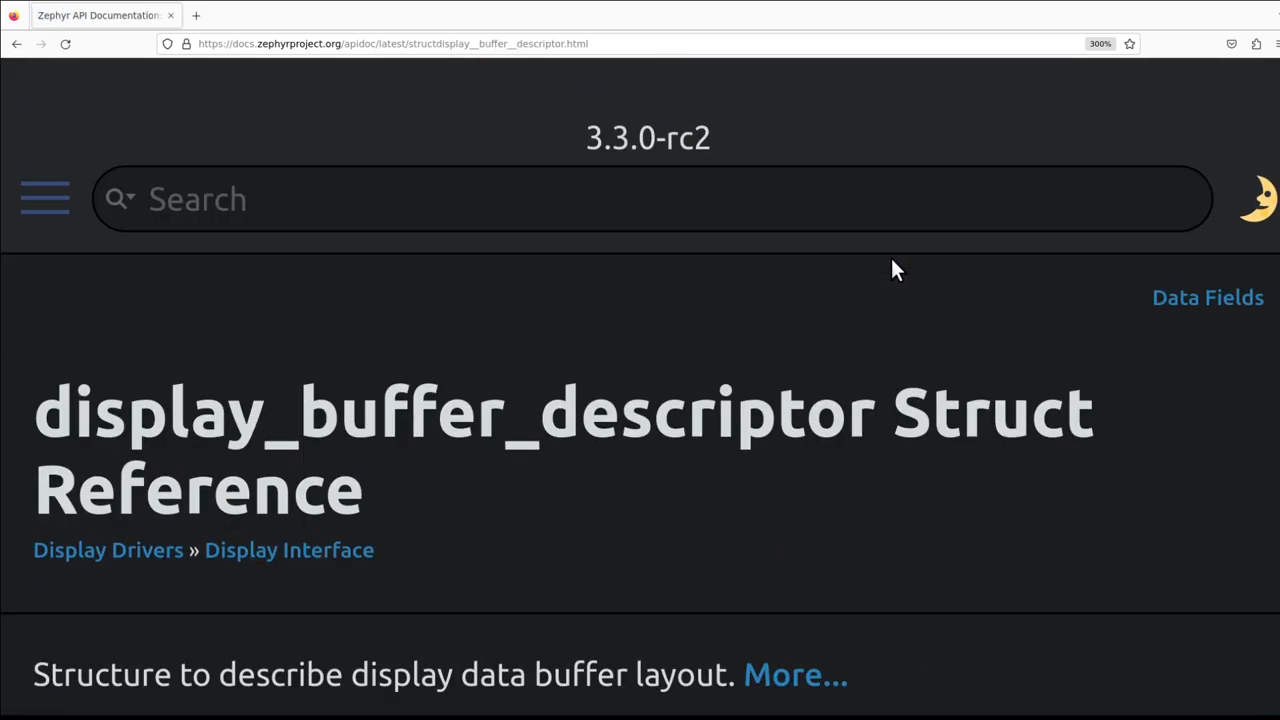
{"action": "scroll", "scroll_direction": "down", "scroll_amount": 3}
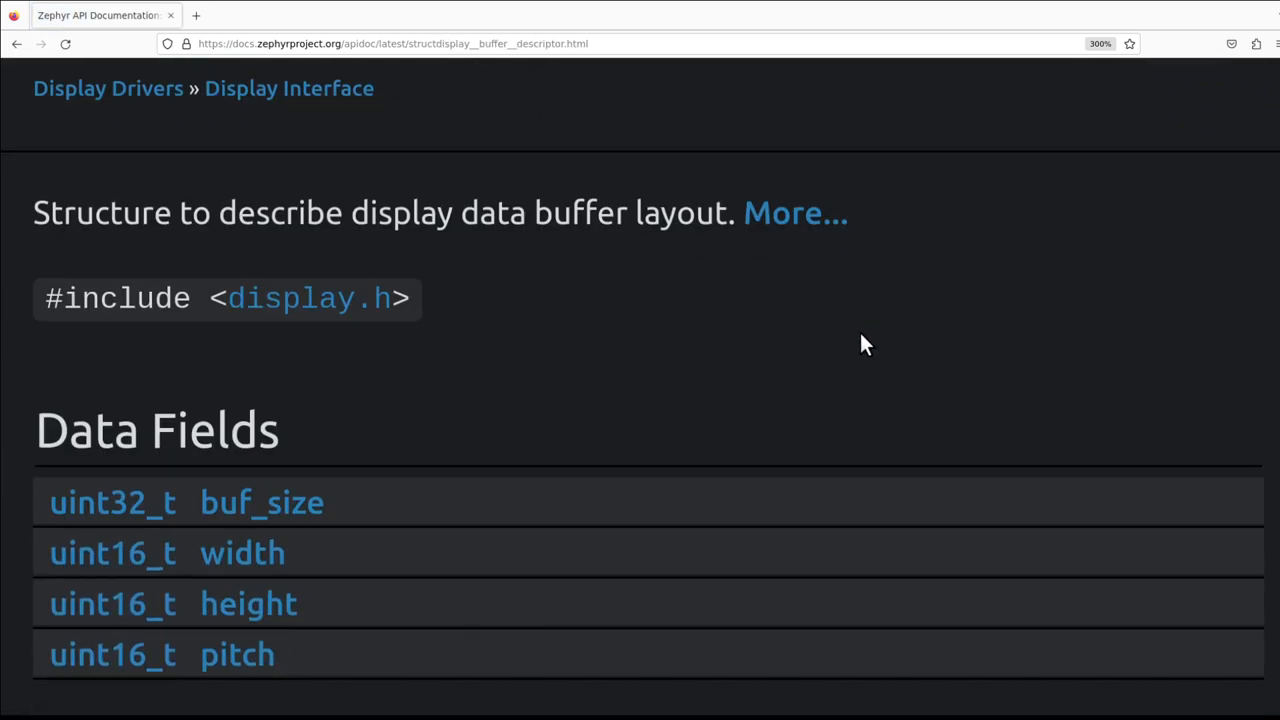
{"action": "scroll", "scroll_direction": "down", "scroll_amount": 3}
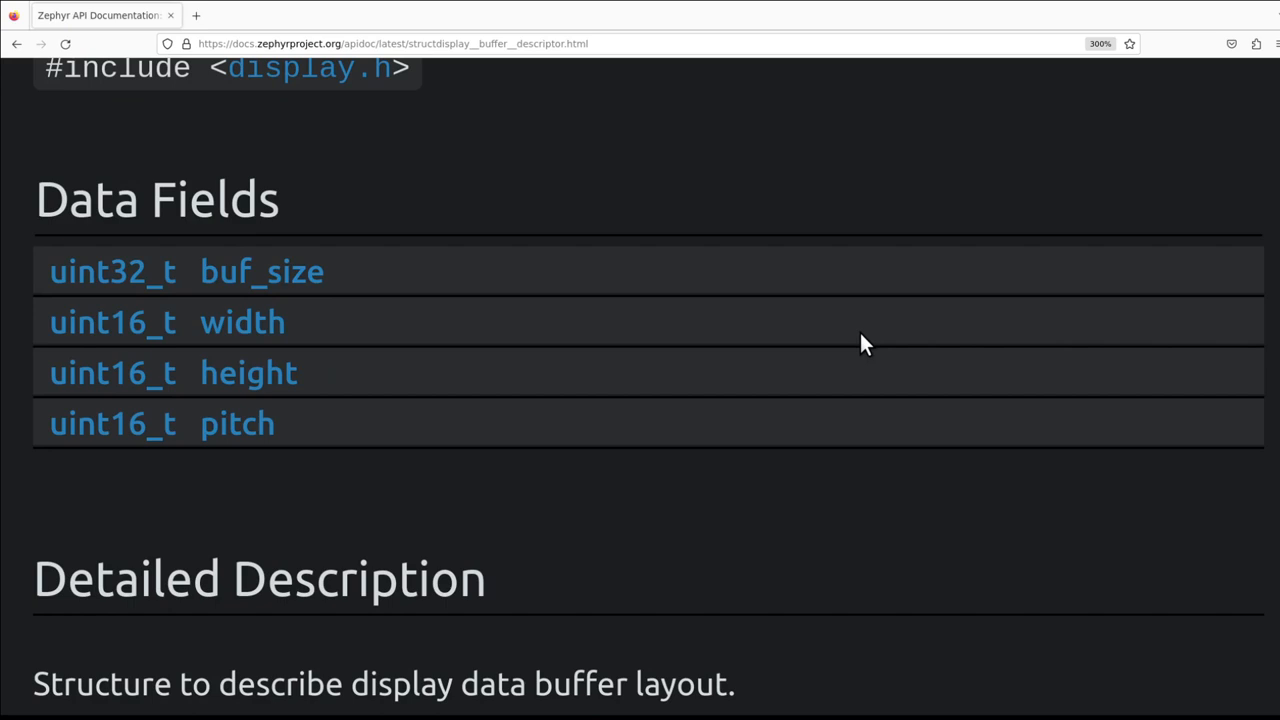
{"action": "mouse_move", "coordinate": [230, 540]}
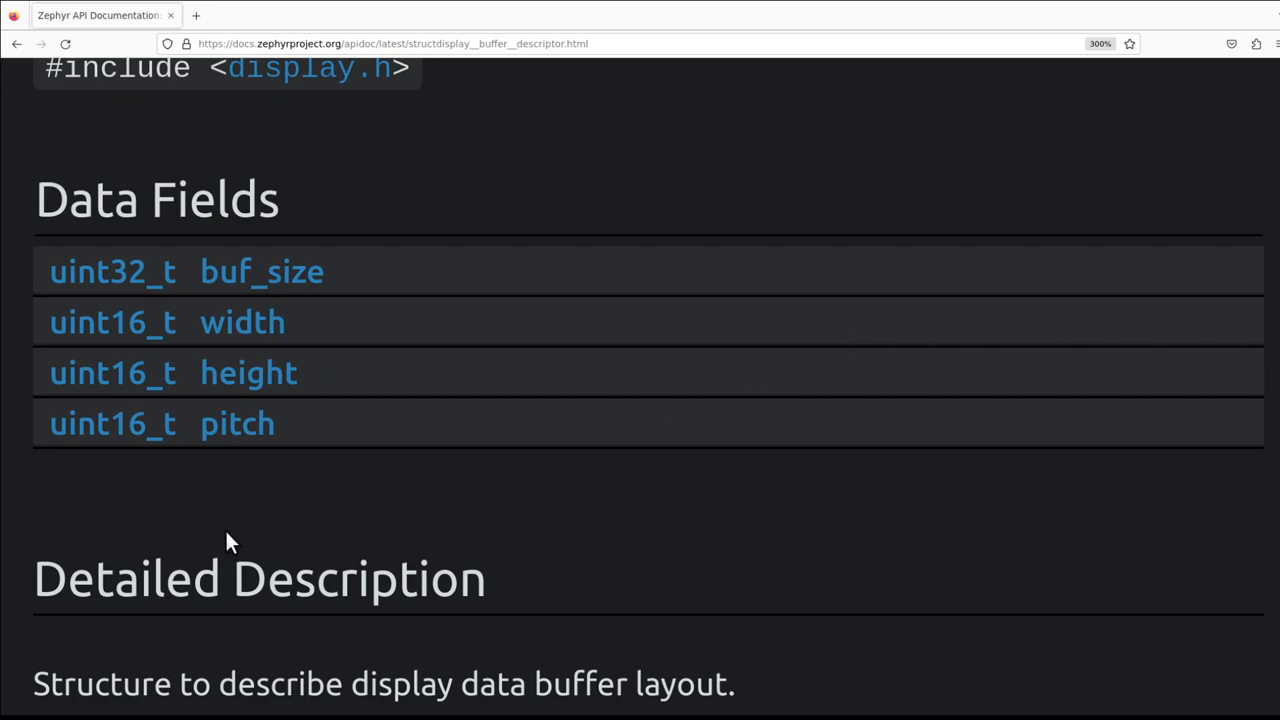
{"action": "mouse_move", "coordinate": [612, 522]}
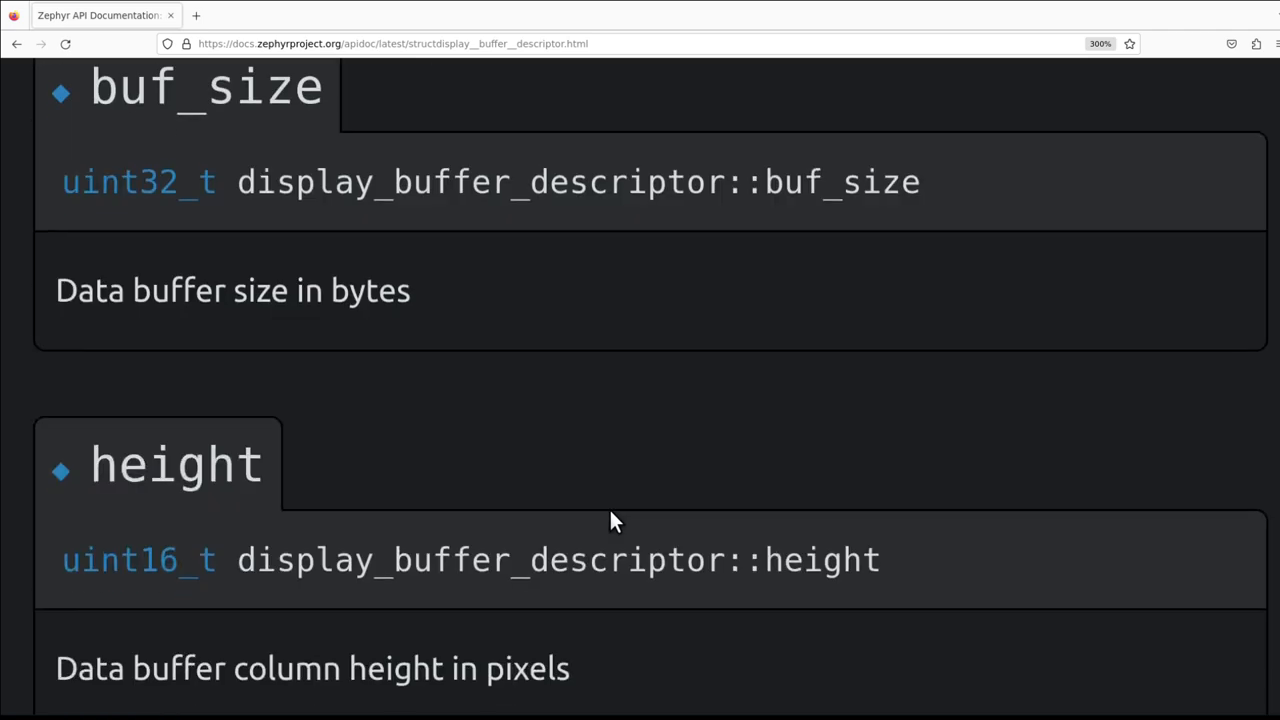
{"action": "scroll", "scroll_direction": "down", "scroll_amount": 3}
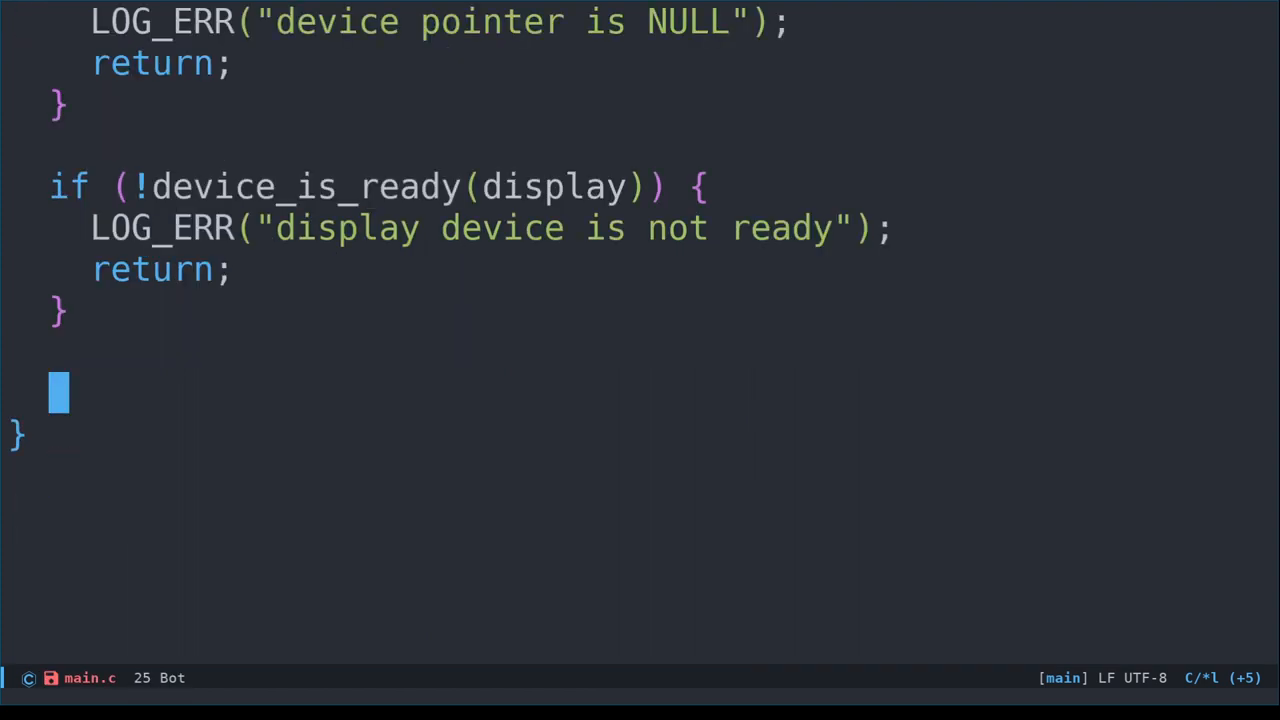
Declare const struct display_buffer_descriptor buf_desc with width 128, height 64, buf_size 64 * 128, pitch 128
{"action": "type", "text": "const struct"}
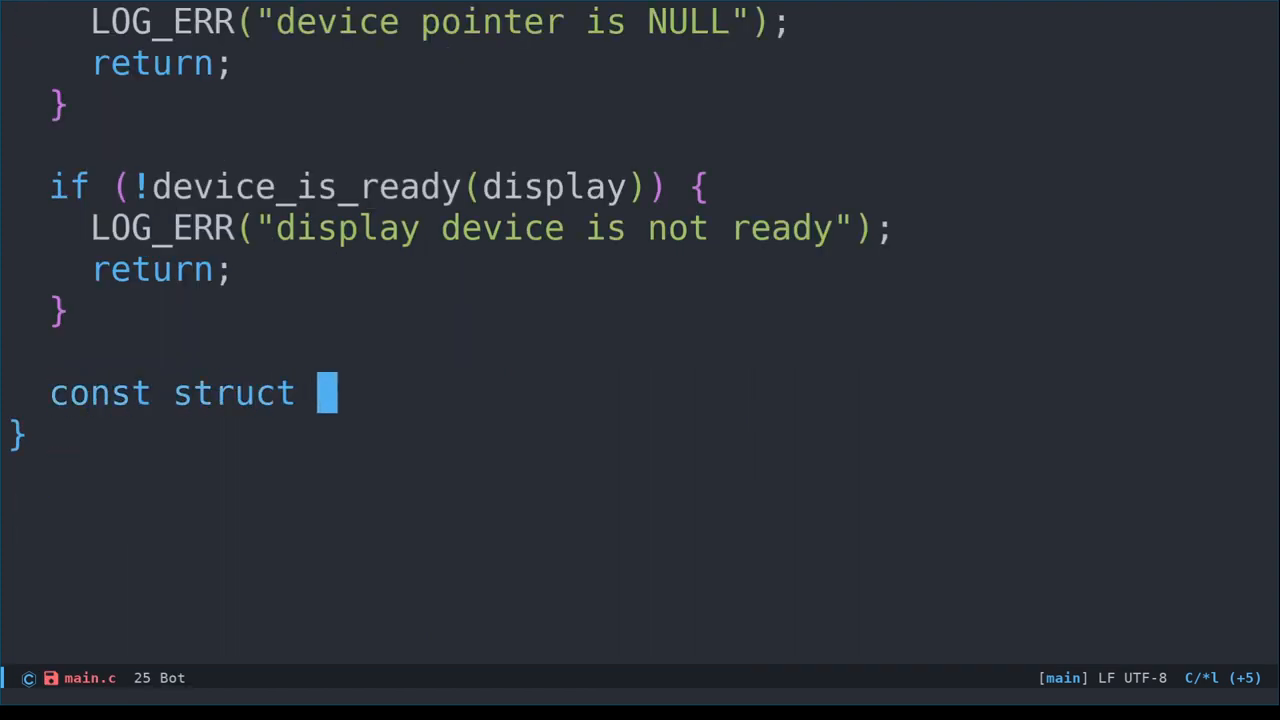
{"action": "type", "text": "display_buffer_descrip"}
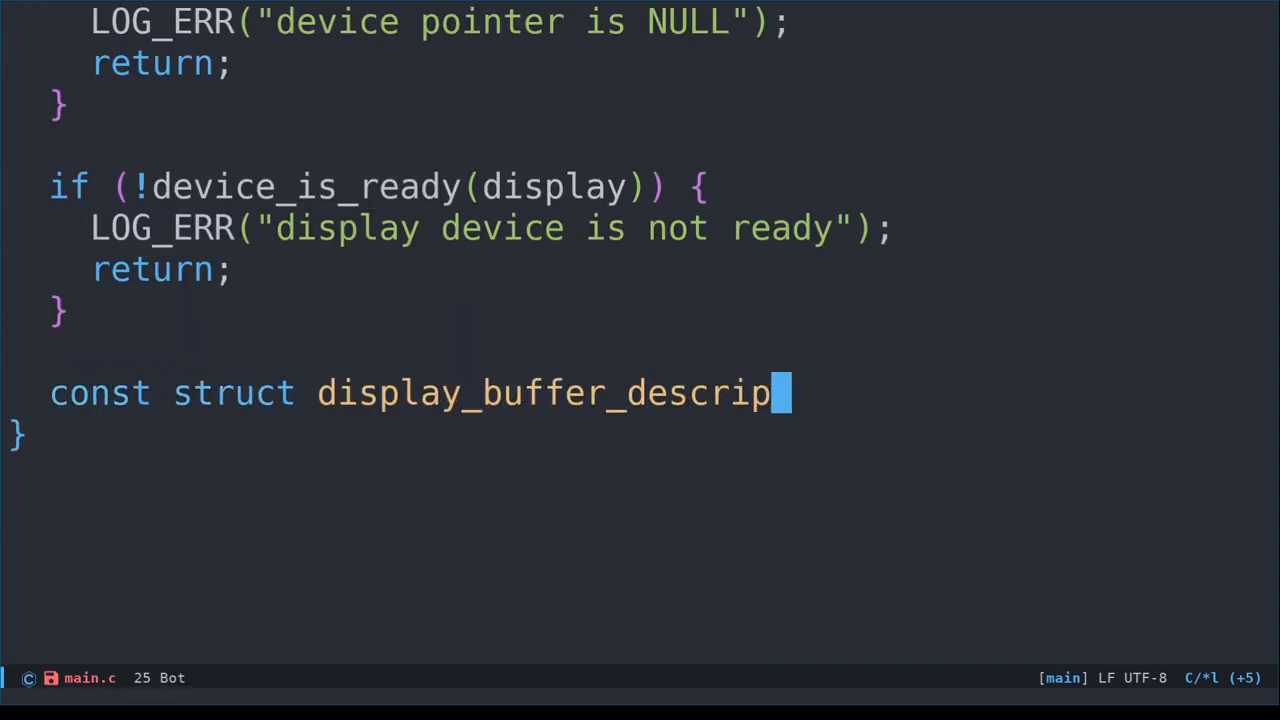
{"action": "type", "text": "tor buf_desc = {"}
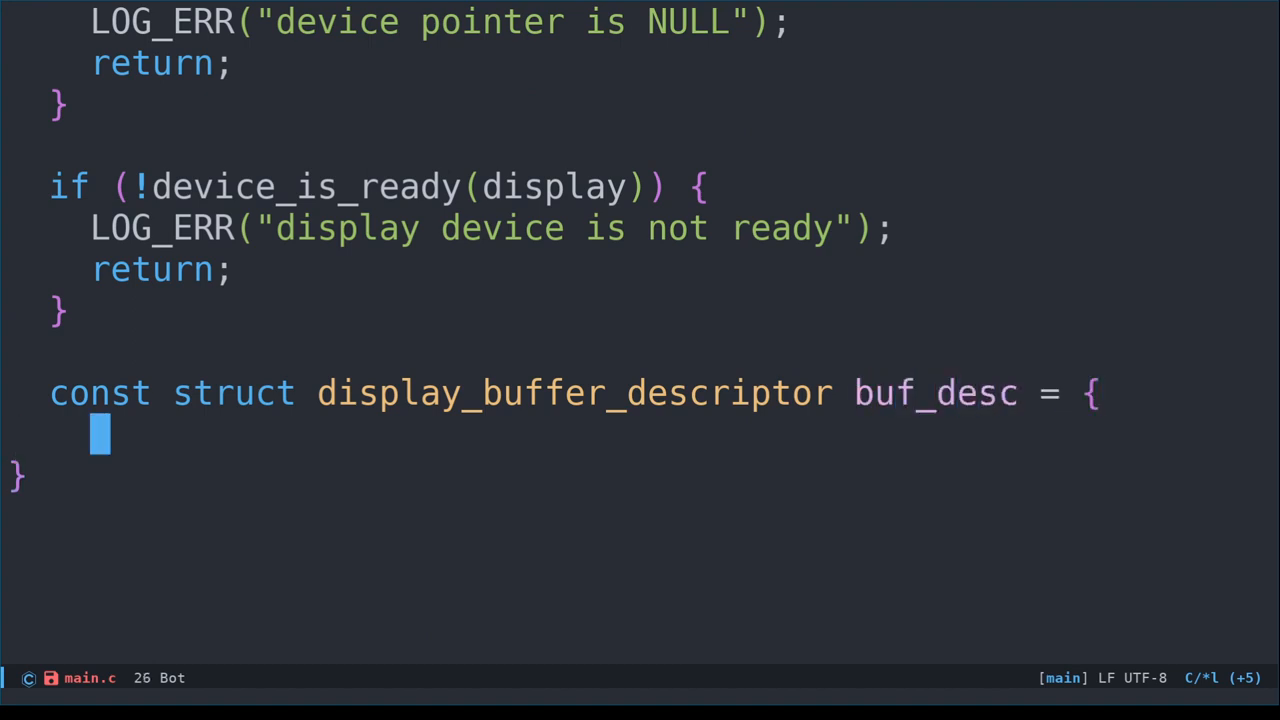
{"action": "type", "text": ".width = 128,"}
{"action": "type", "text": ".height ="}
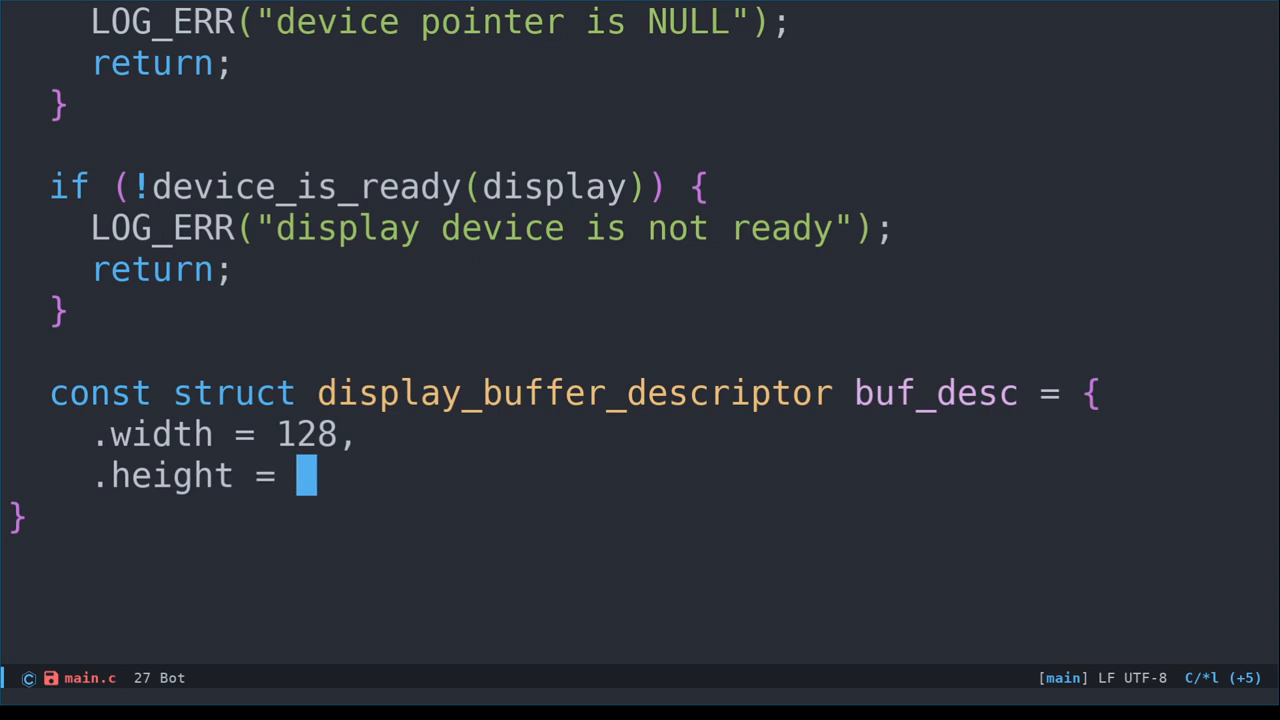
{"action": "type", "text": "64,"}
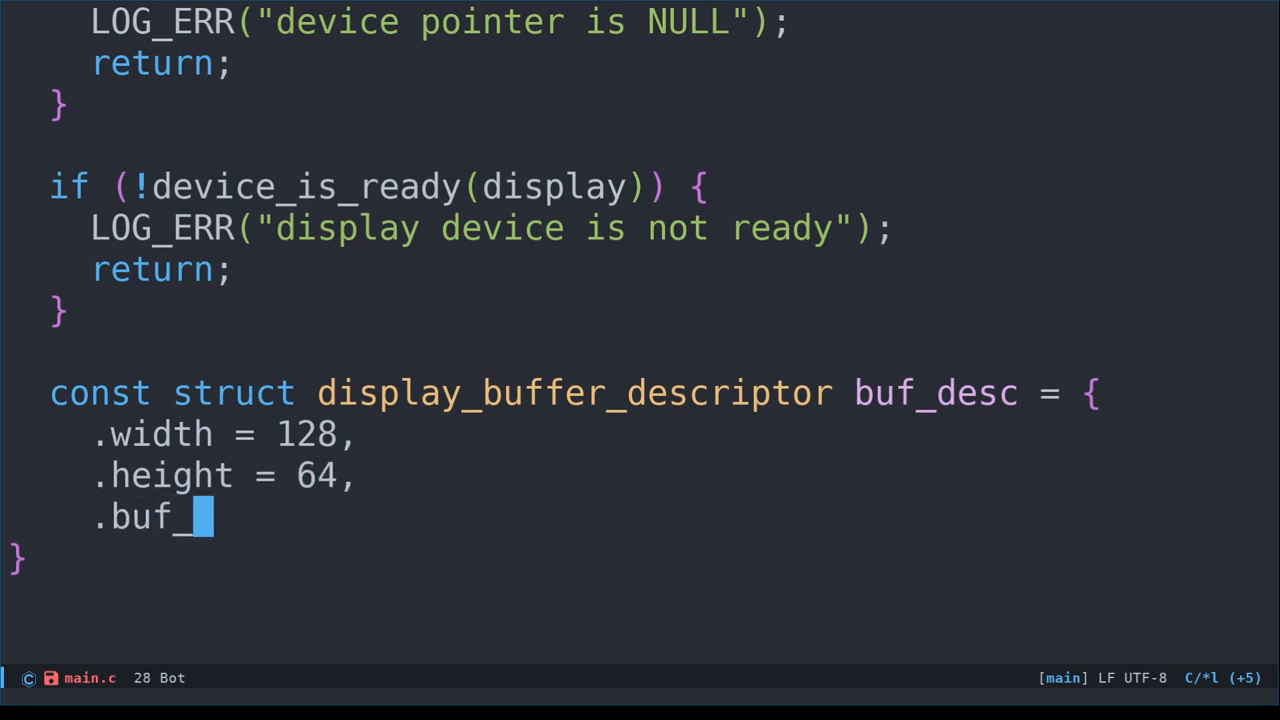
{"action": "type", "text": "size = 64 * 128,"}
{"action": "type", "text": ".pitch"}
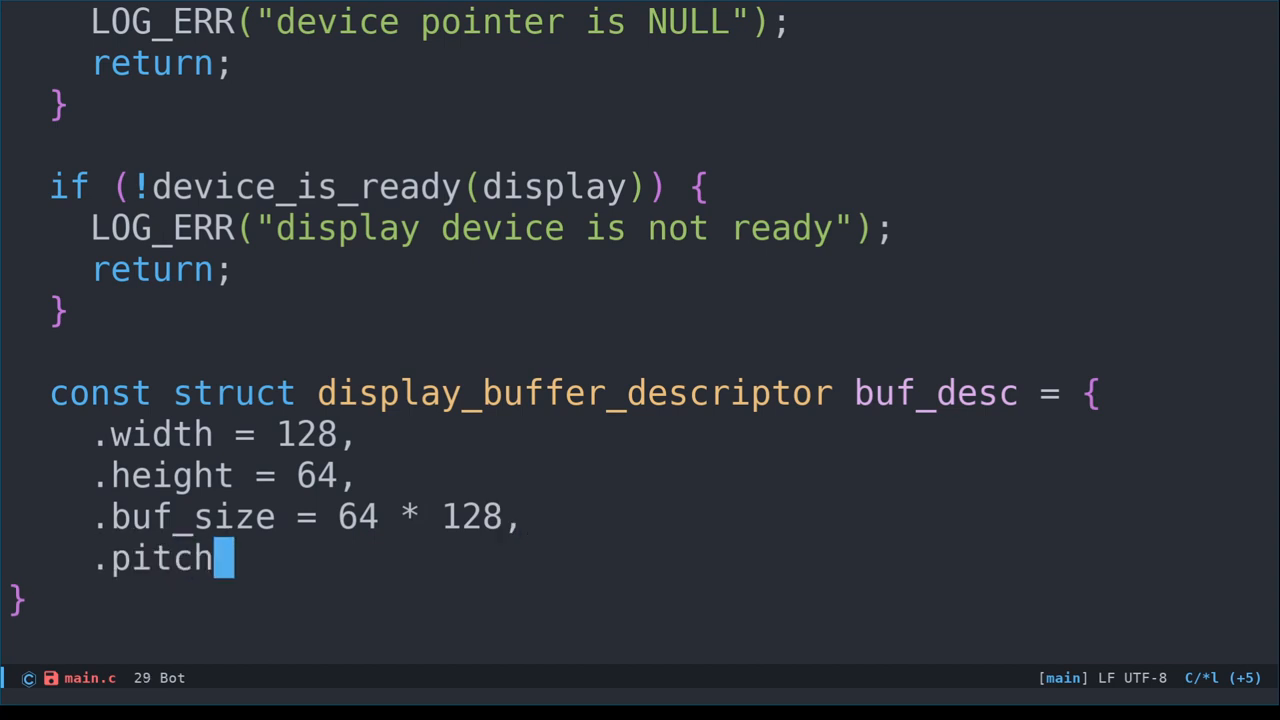
{"action": "type", "text": "= 128"}
{"action": "left_click", "coordinate": [640, 600]}
{"action": "type", "text": ";"}
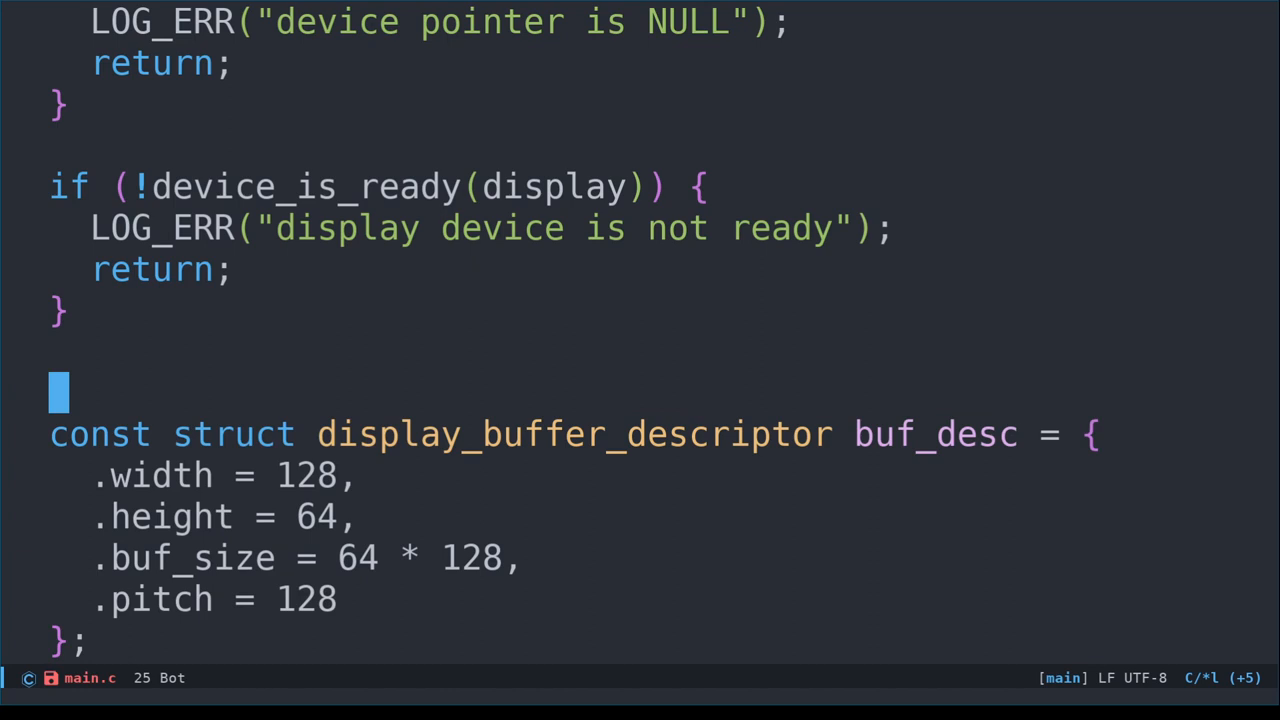
Declare struct display_capabilities capabilities and call display_get_capabilities(display, &capabilities)
{"action": "type", "text": "struct display_cap"}
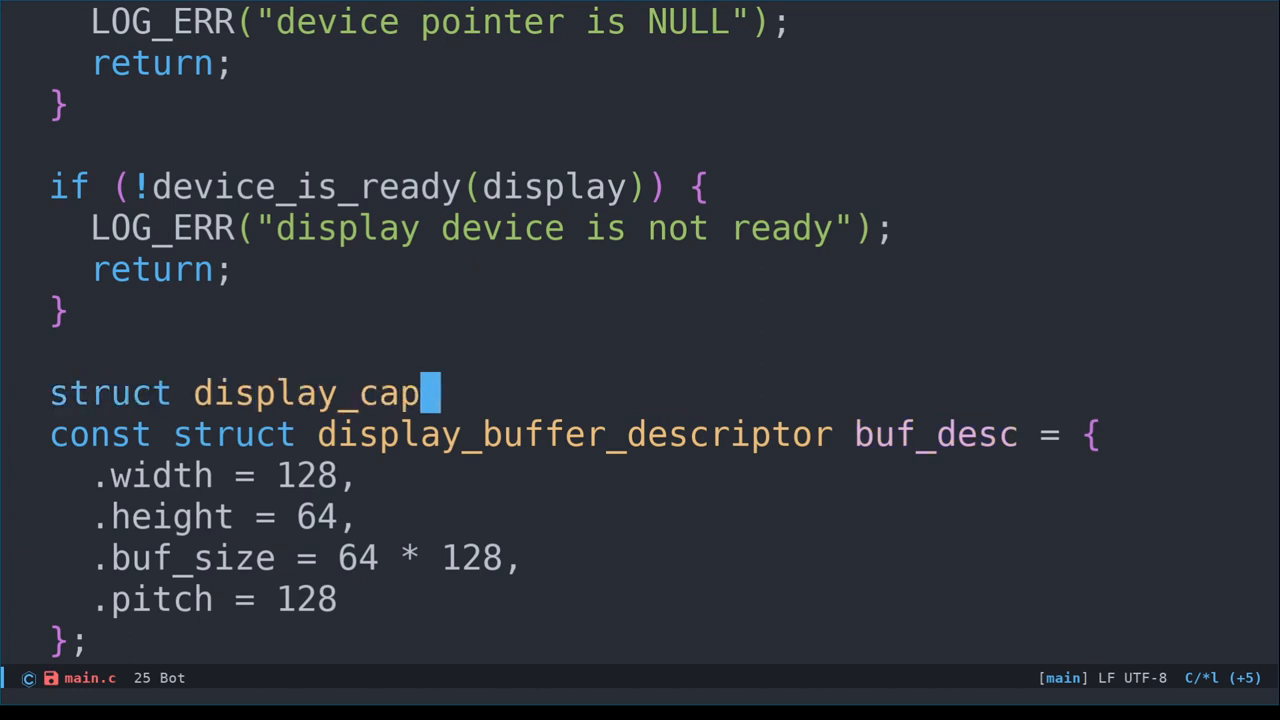
{"action": "type", "text": "abilities capabilities;"}
{"action": "type", "text": "display_get_capa"}
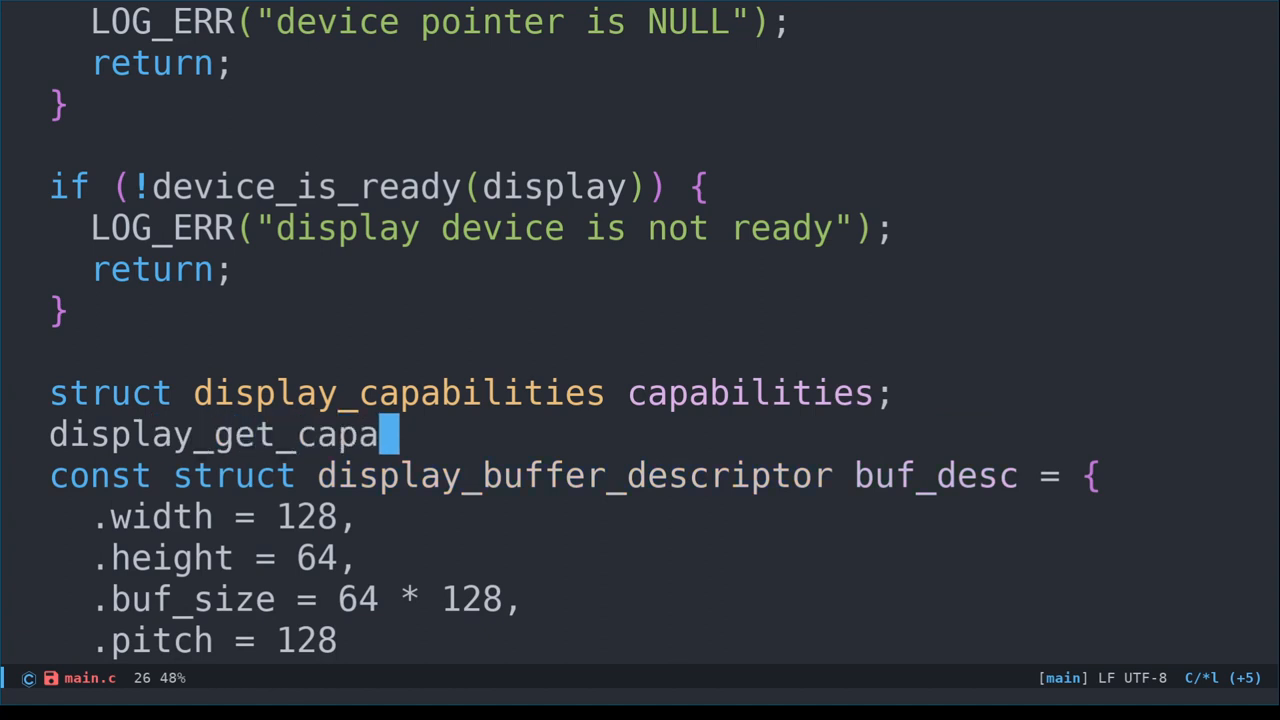
{"action": "type", "text": "bilitit"}
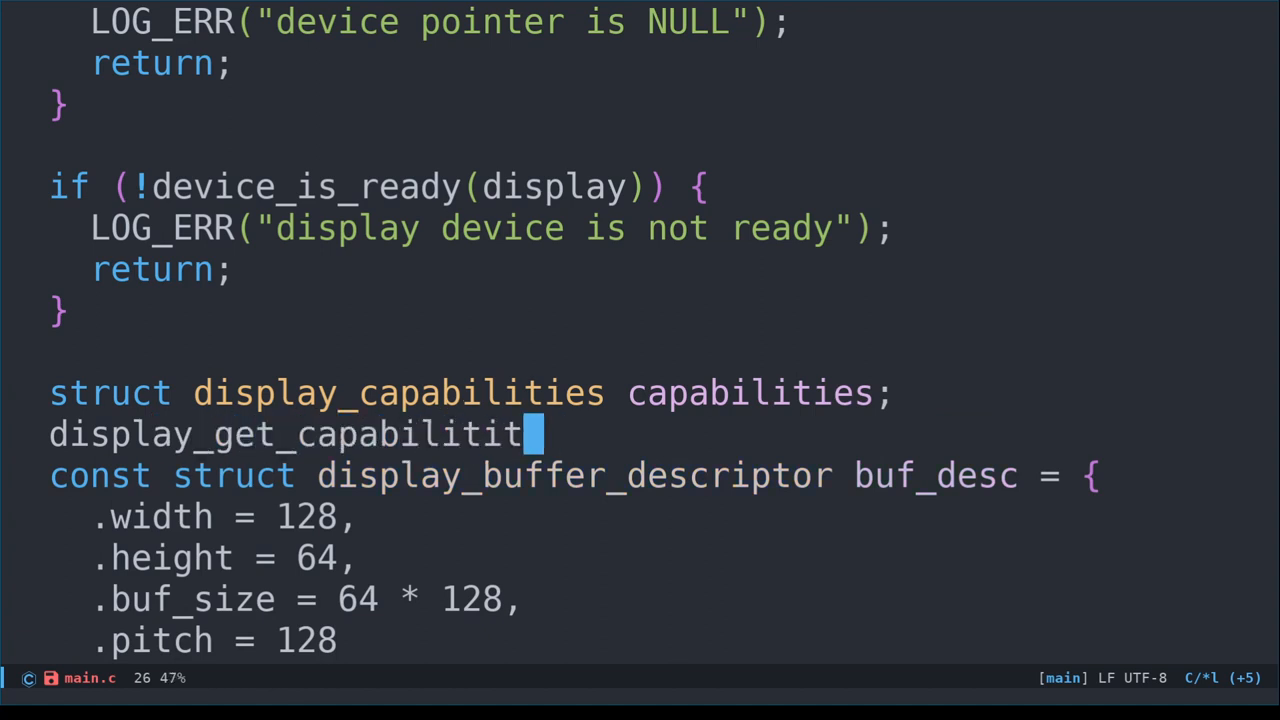
{"action": "type", "text": "es(display,"}
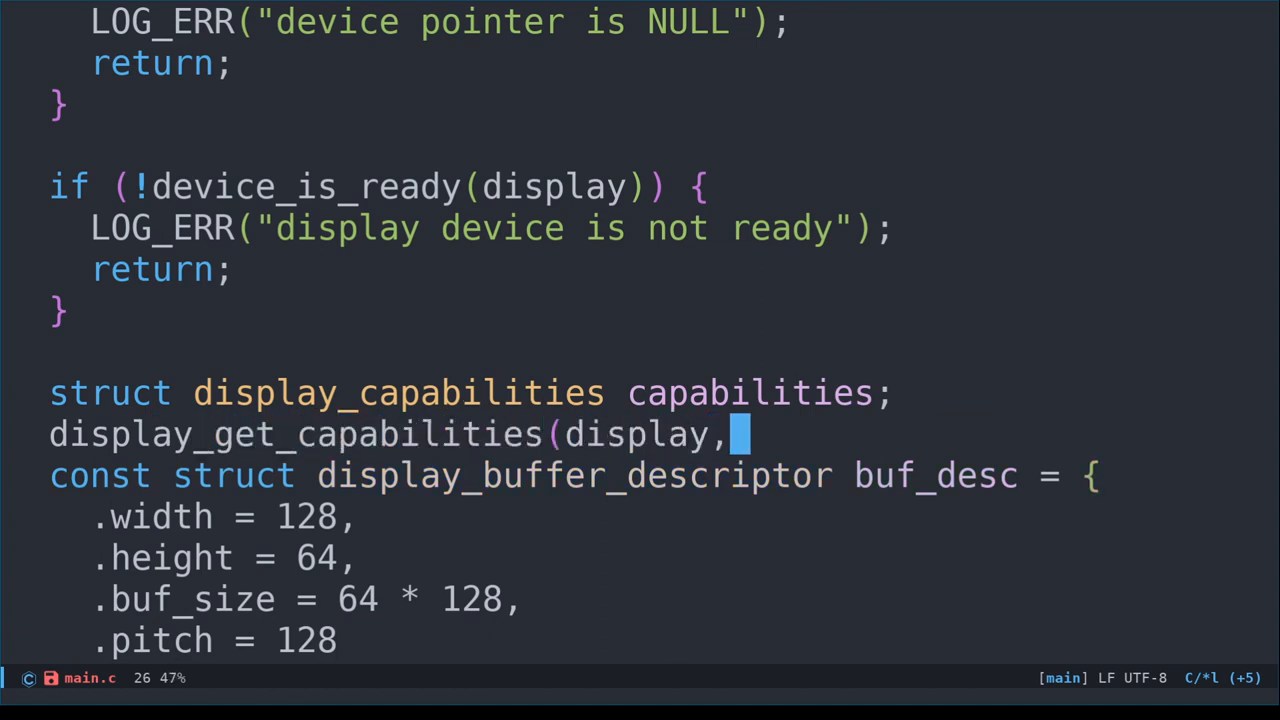
{"action": "type", "text": "&capabilities)"}
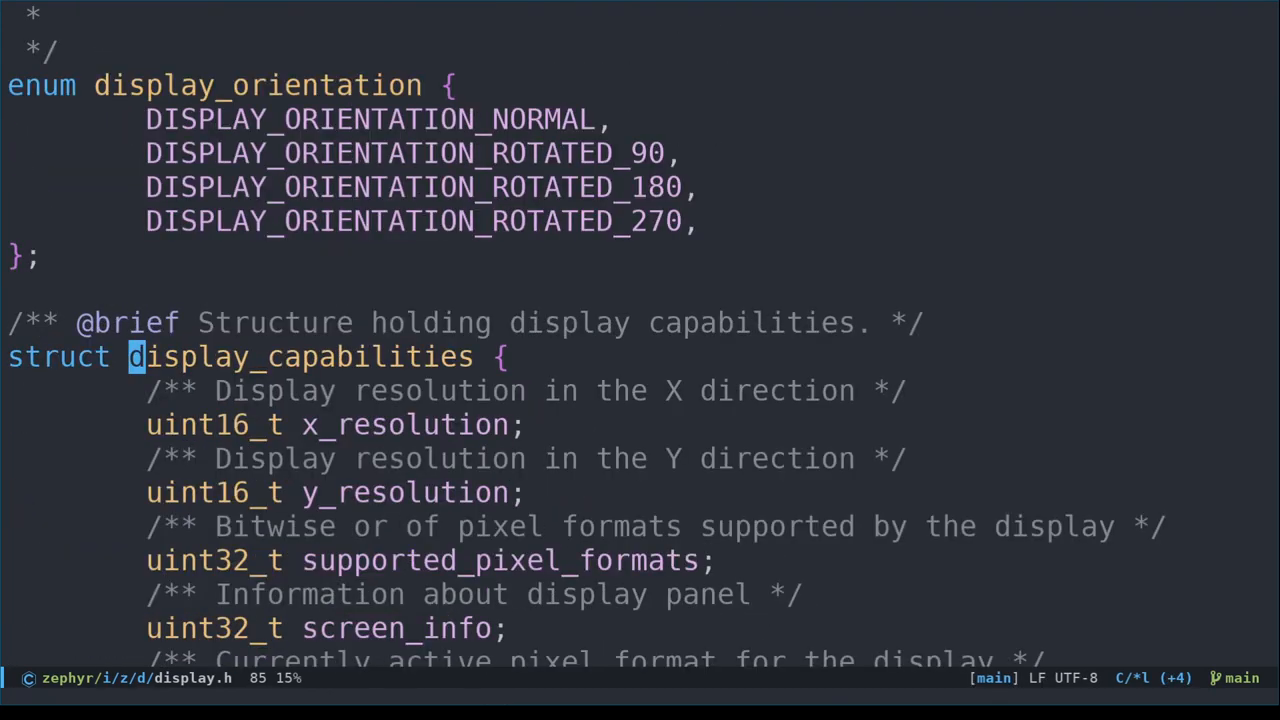
Jump to the display_pixel_format definition via lsp-find-definition and read down to the display_screen_info enum
{"action": "scroll", "scroll_direction": "down", "scroll_amount": 3}
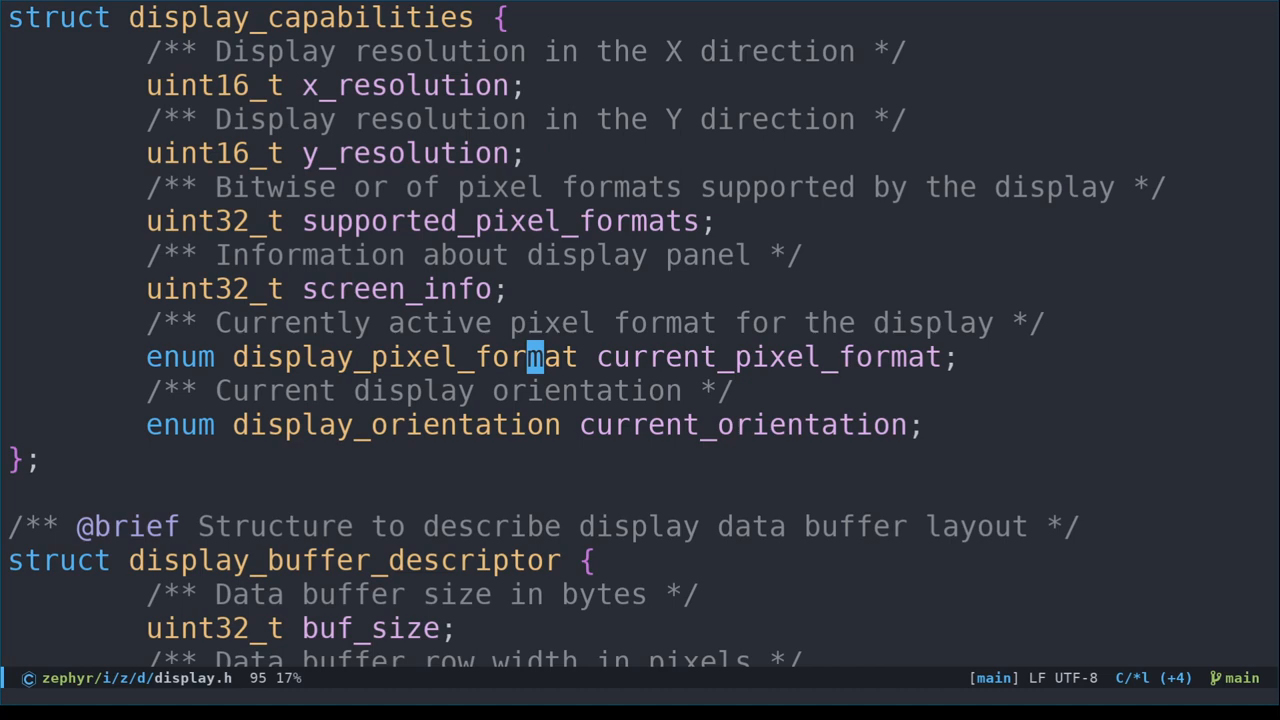
{"action": "key", "text": "M-x"}
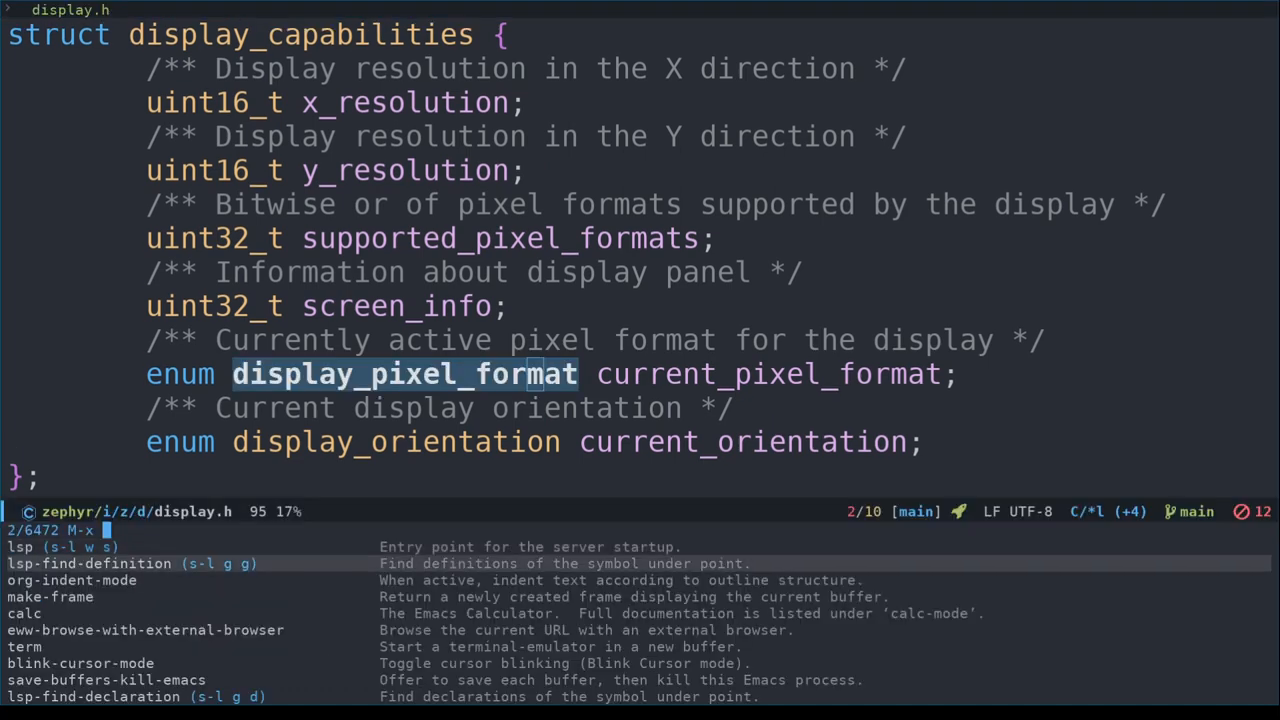
{"action": "left_click", "coordinate": [88, 564]}
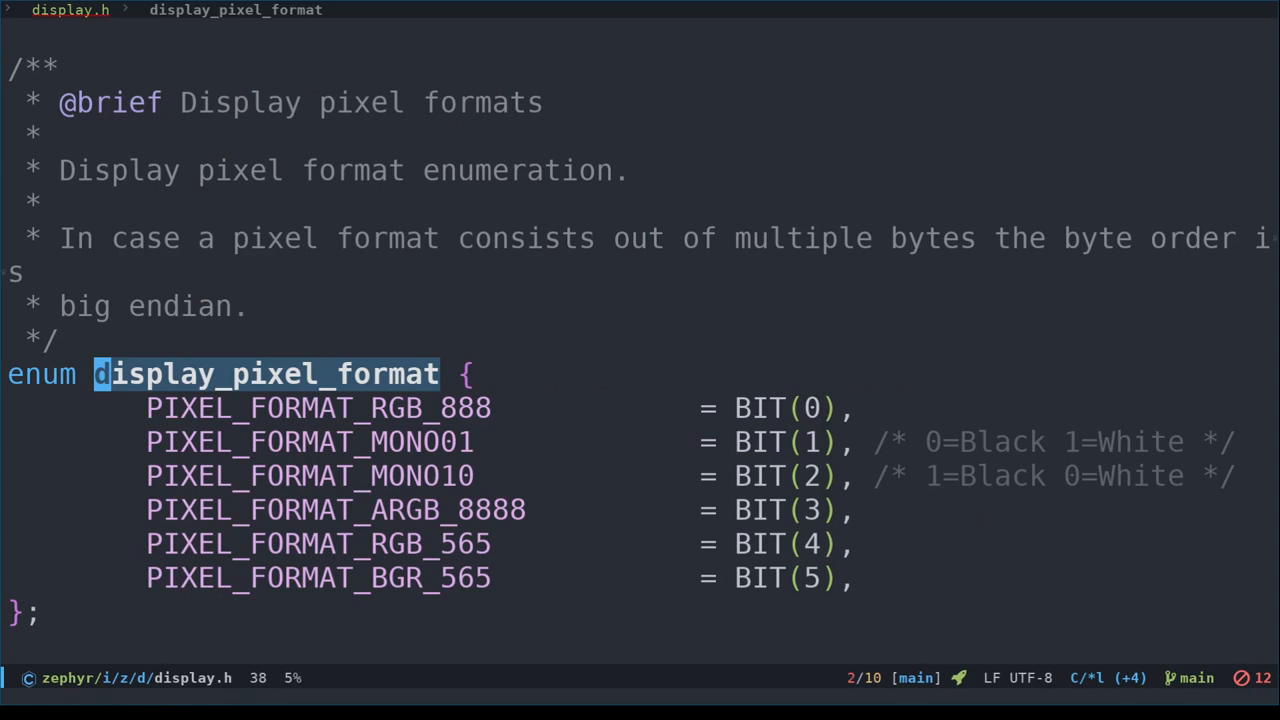
{"action": "scroll", "scroll_direction": "down", "scroll_amount": 3}
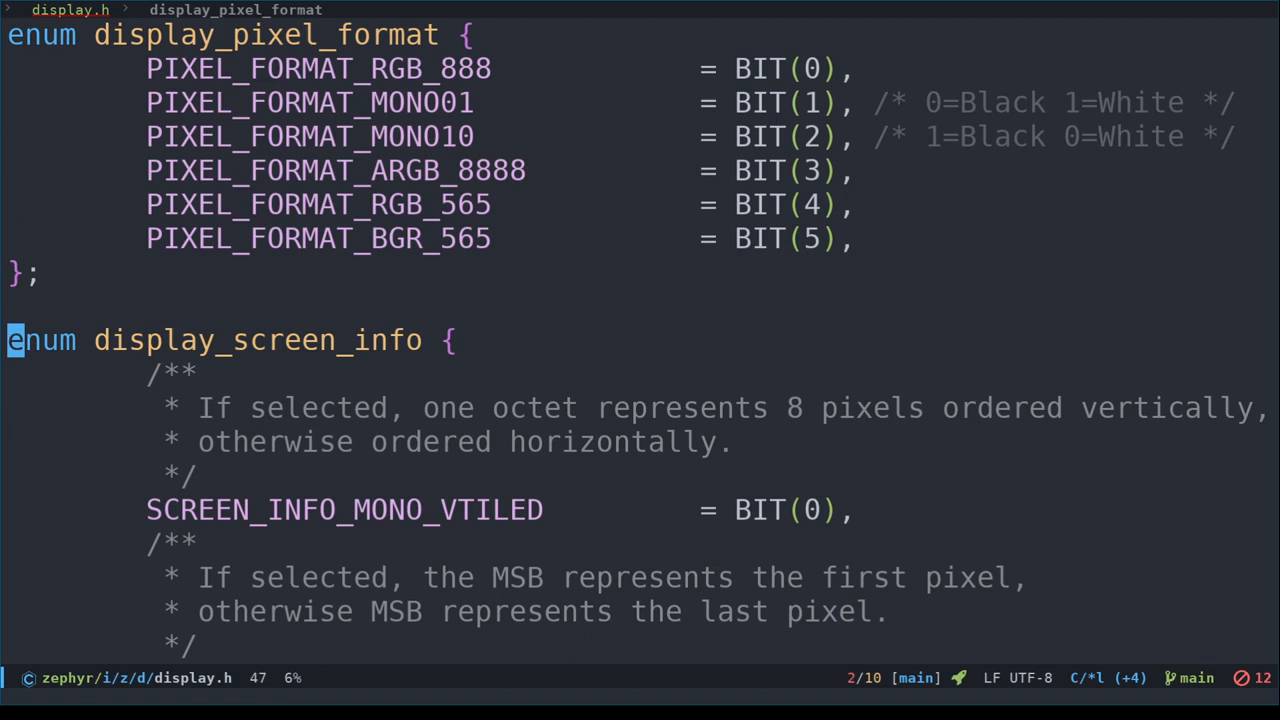
{"action": "scroll", "scroll_direction": "down", "scroll_amount": 3}
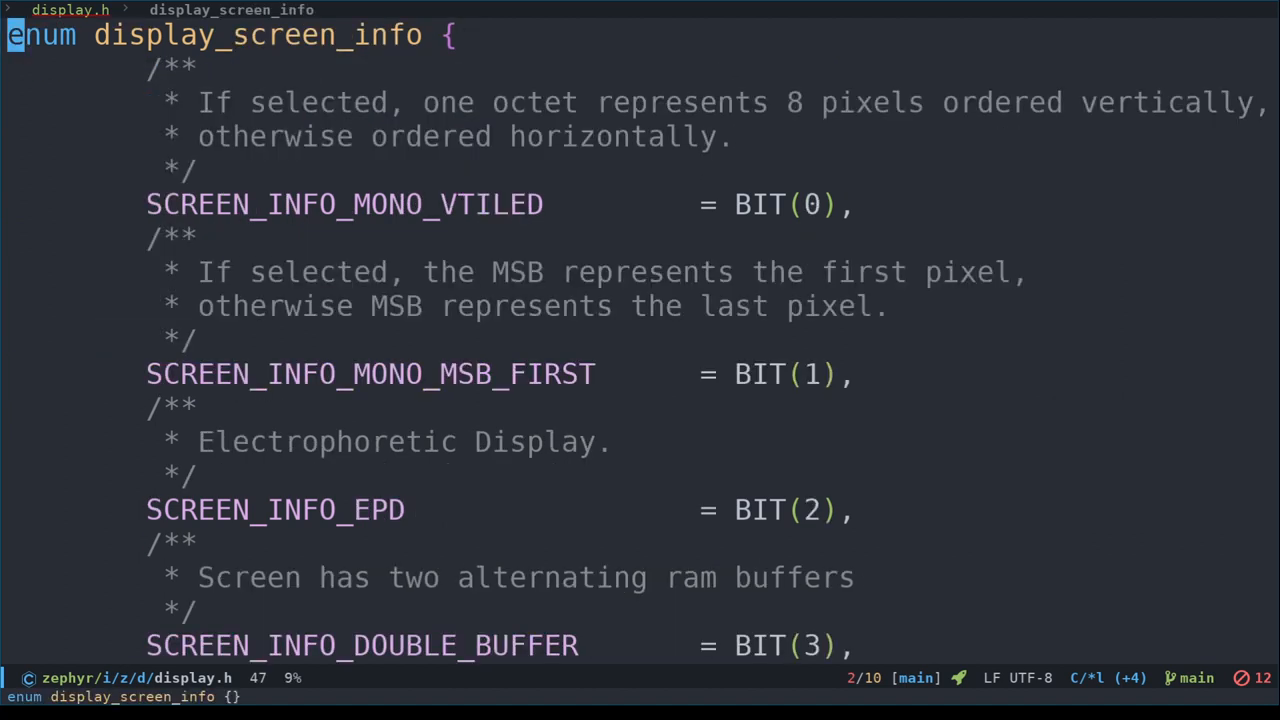
{"action": "key", "text": "j"}
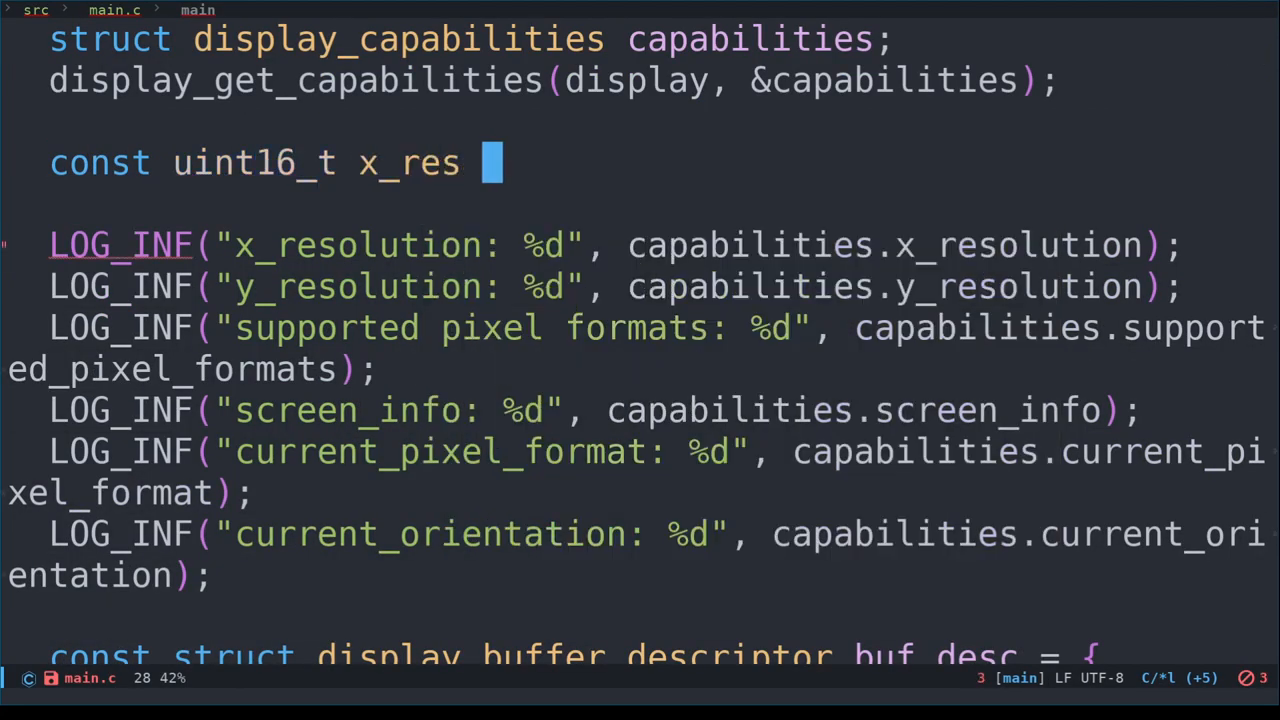
Define x_res and y_res from capabilities.x_resolution/y_resolution and use them in buf_desc with buf_size x_res * y_res
{"action": "type", "text": "= capabilities.x_resolution;"}
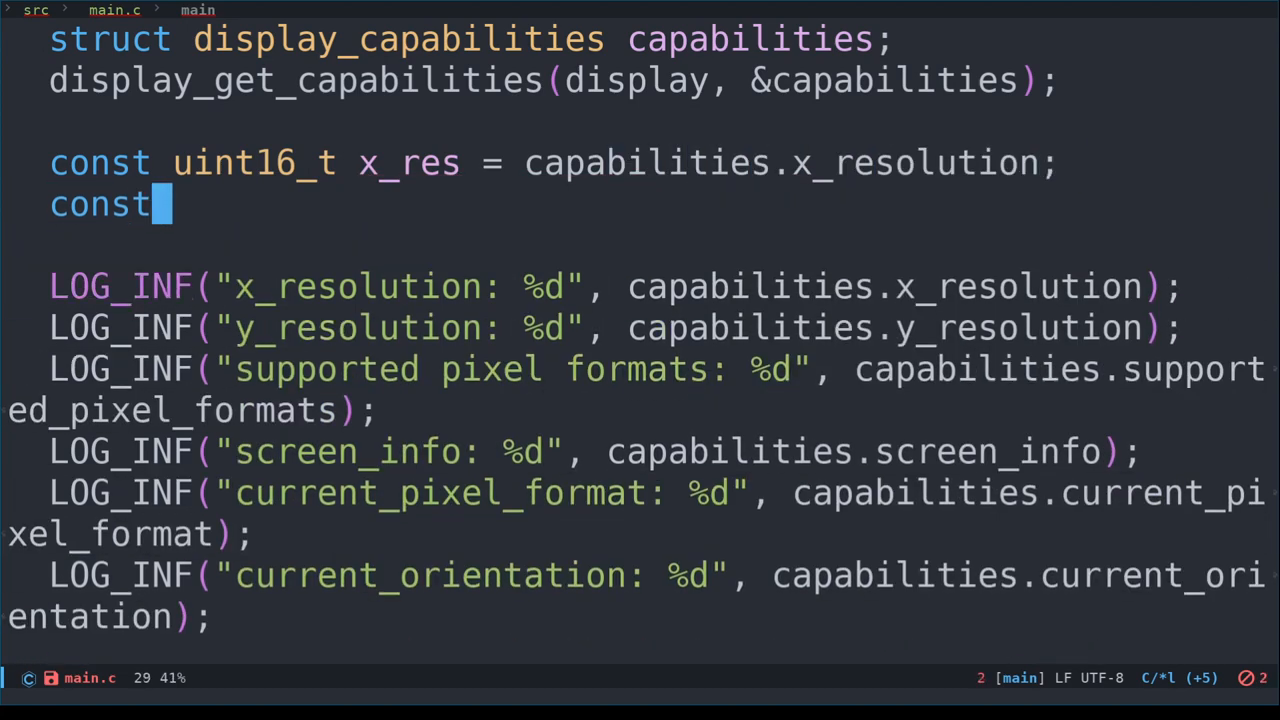
{"action": "type", "text": "uint16_t y_res"}
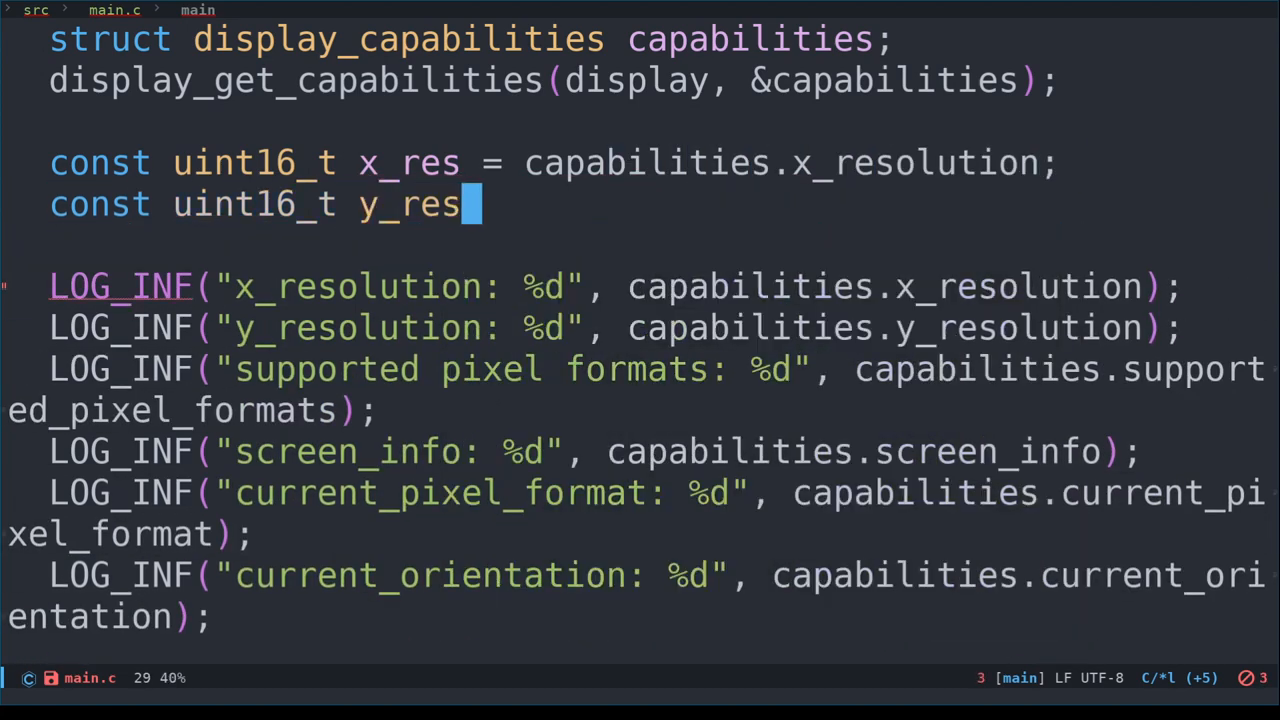
{"action": "type", "text": "= capabilities.y_resolution;"}
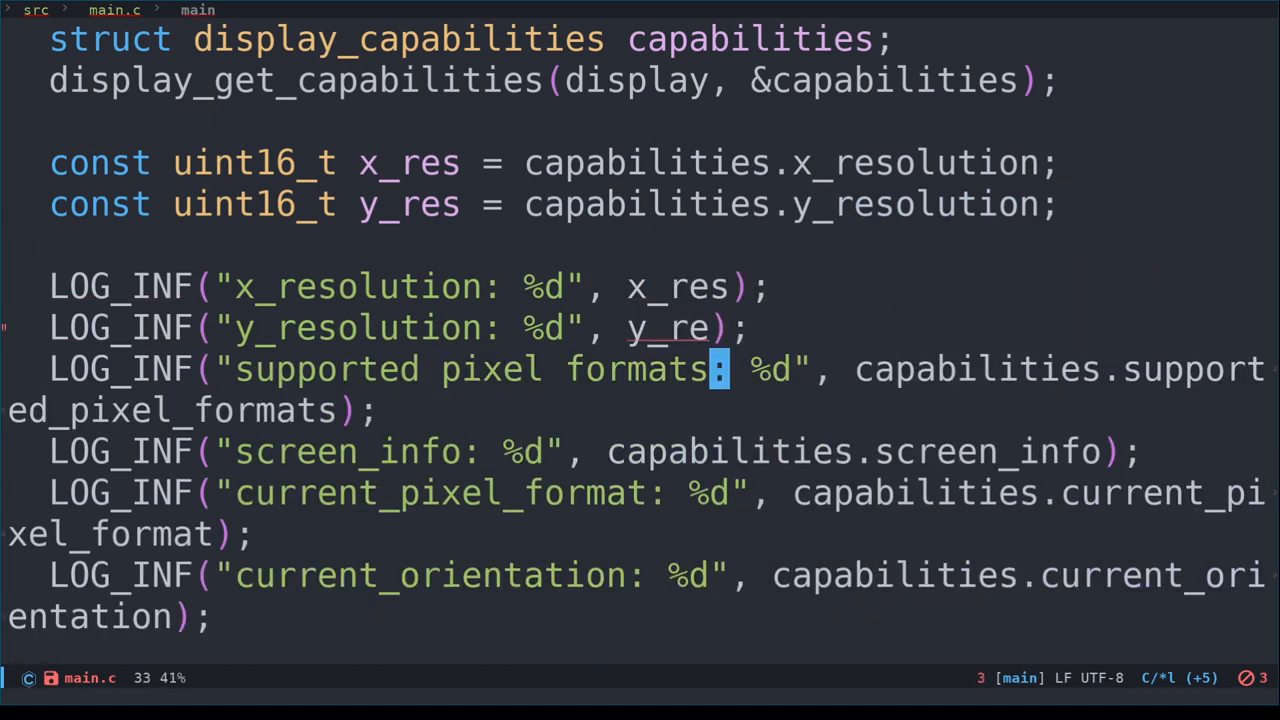
{"action": "scroll", "scroll_direction": "down", "scroll_amount": 3}
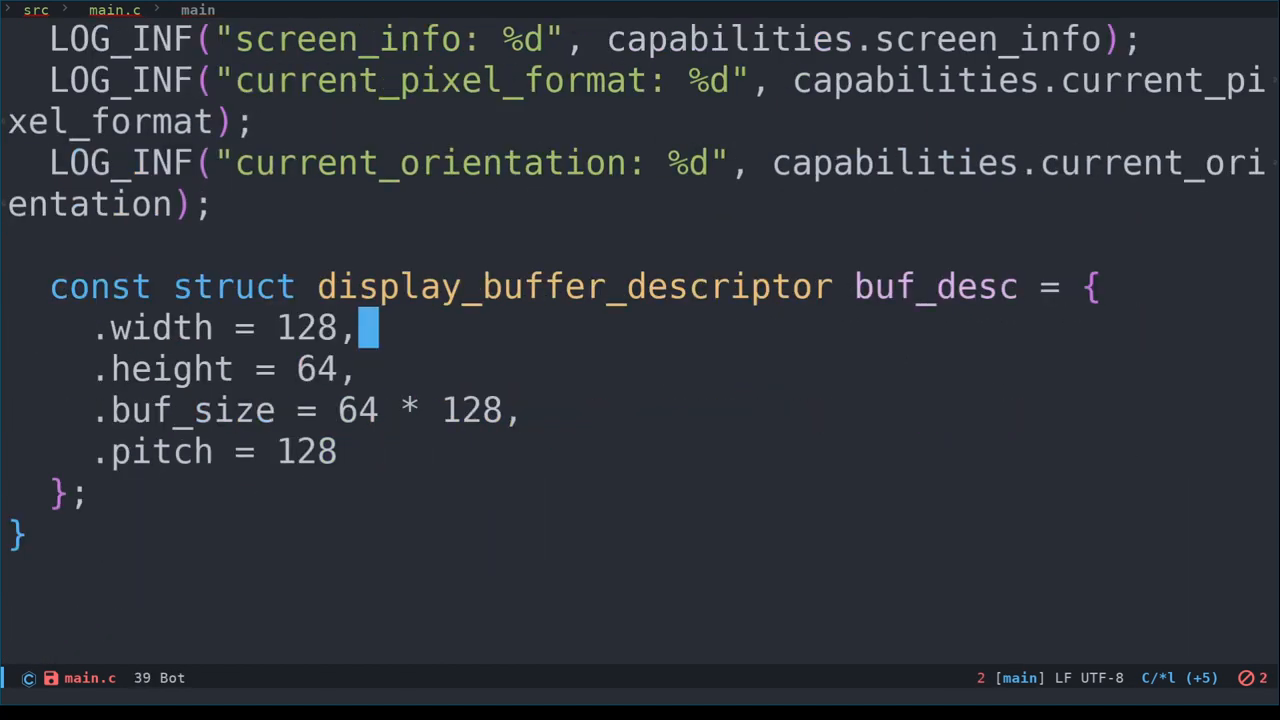
{"action": "type", "text": "x_res"}
{"action": "left_click", "coordinate": [224, 370]}
{"action": "type", "text": "y_res"}
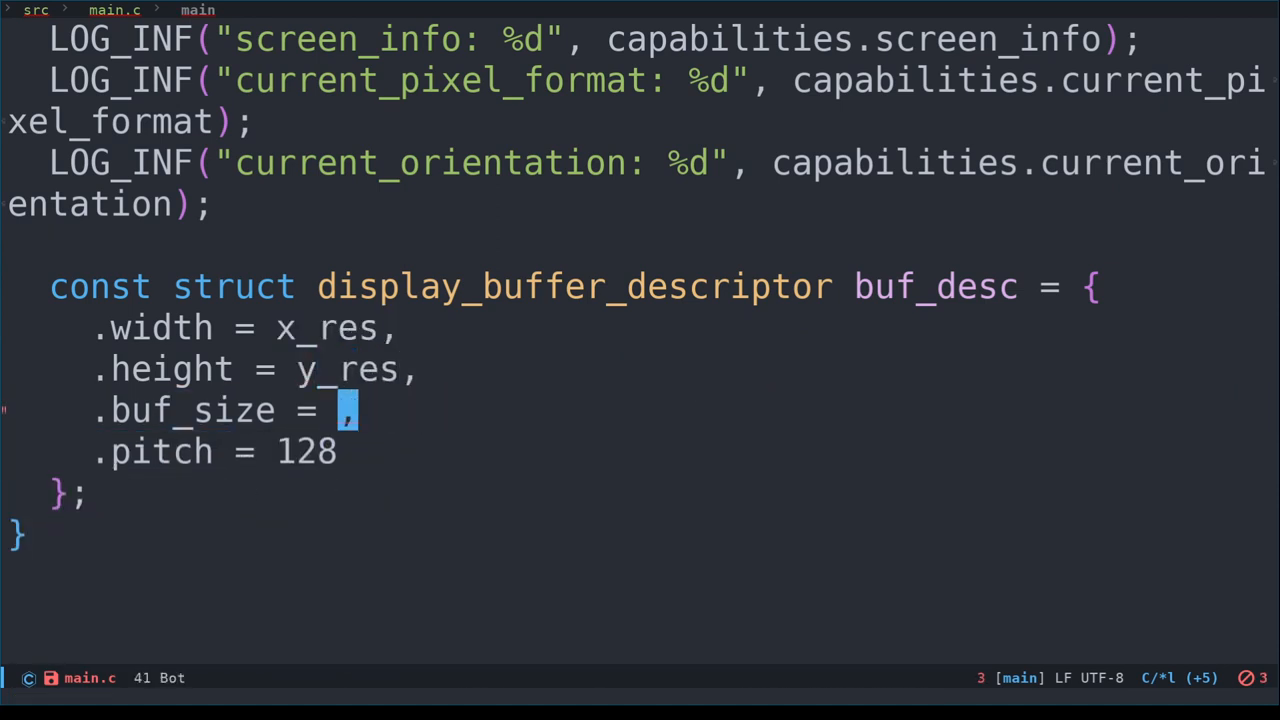
{"action": "type", "text": "x_res *"}
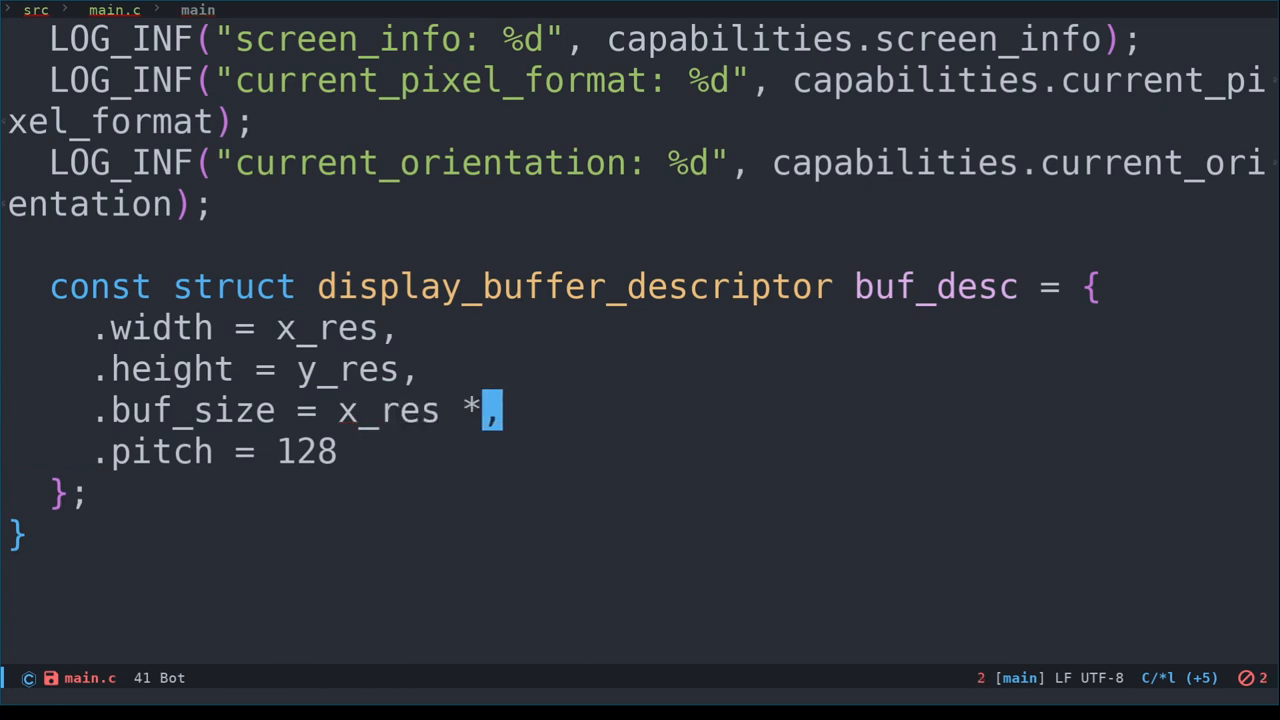
{"action": "type", "text": "y_"}
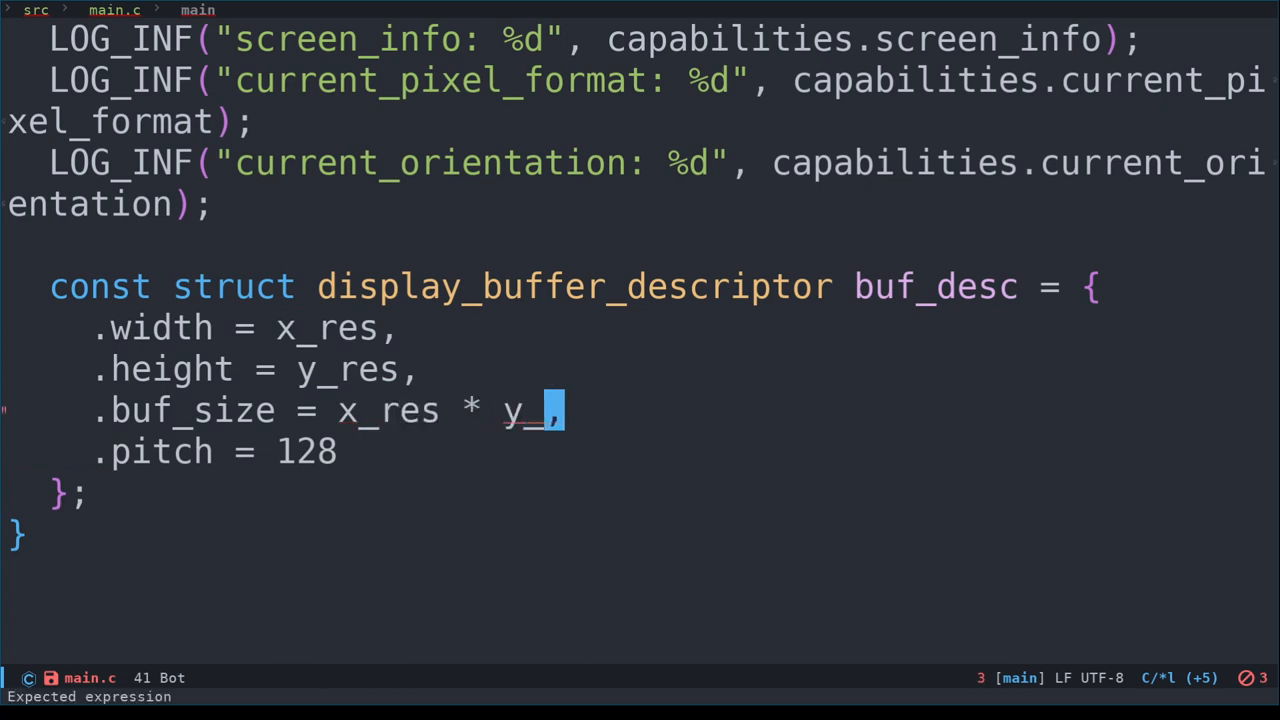
{"action": "type", "text": "res"}
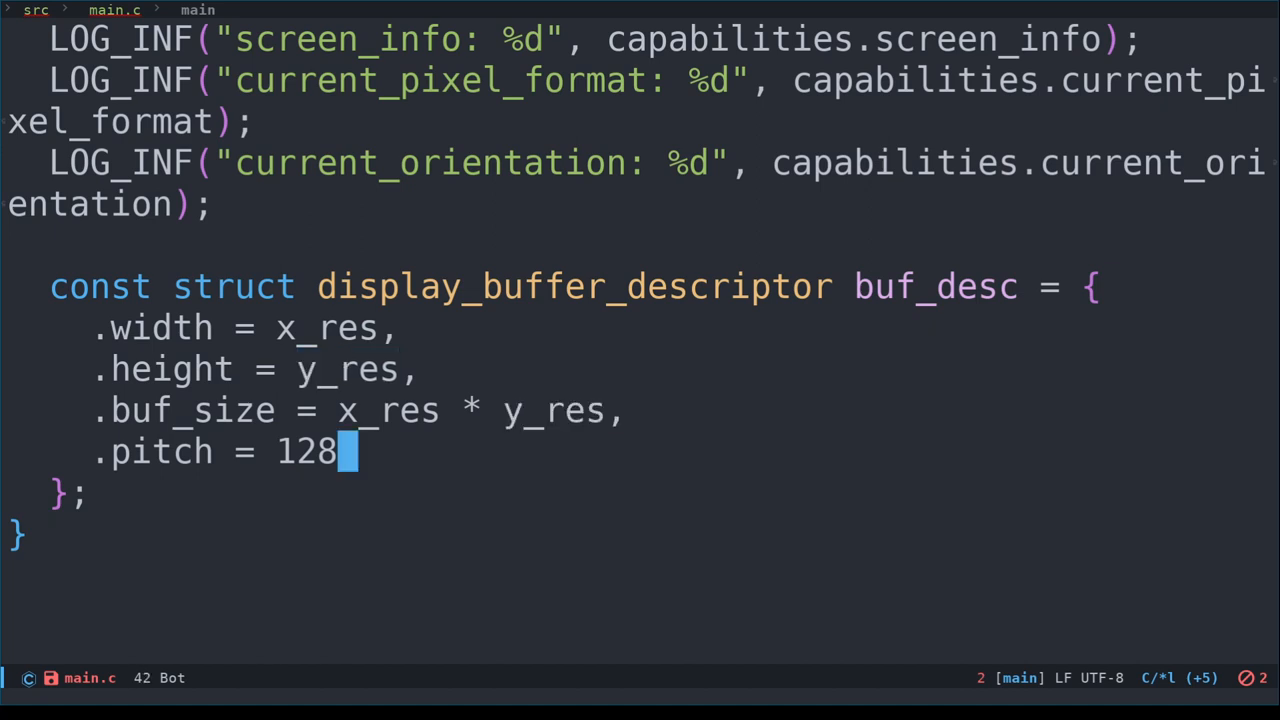
#define DISPLAY_BUFFER_PITCH 128 for the pitch and begin if (display_write(display, 0, 0, &buf_desc, buf)
{"action": "type", "text": "DISPLAY_BUFFER_"}
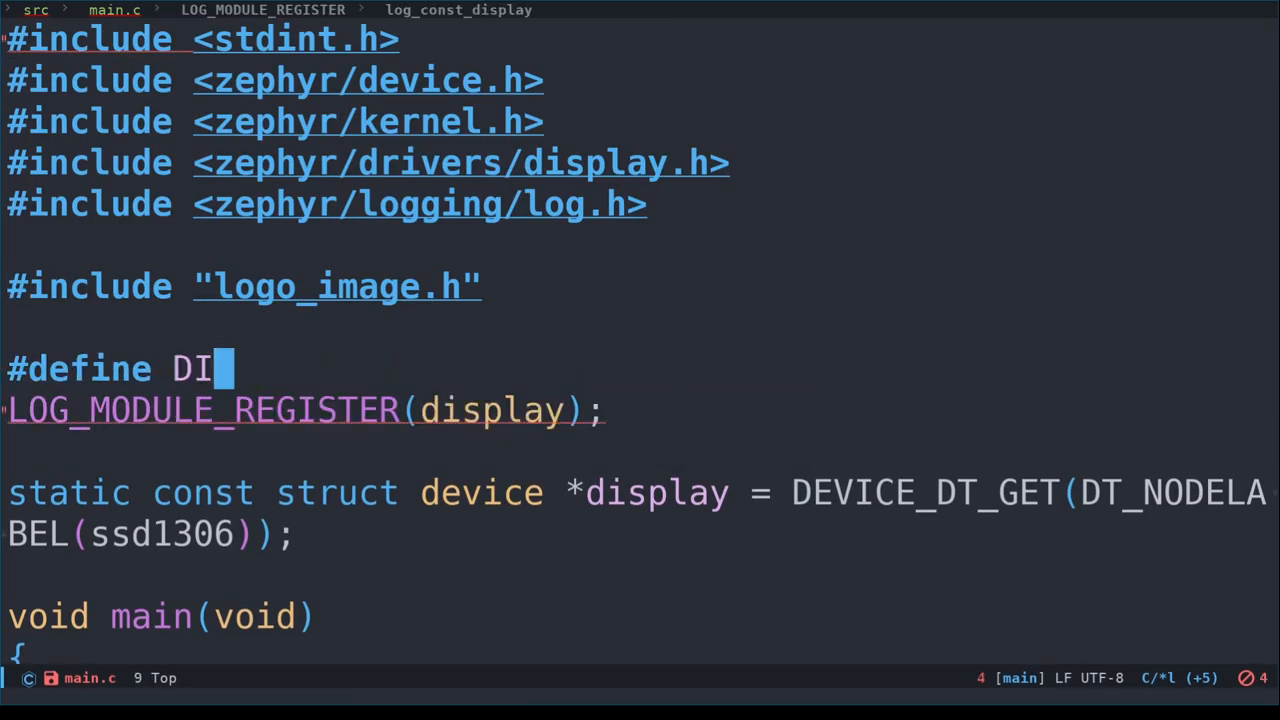
{"action": "type", "text": "SPLAY_BUFFER_PITCH 128"}
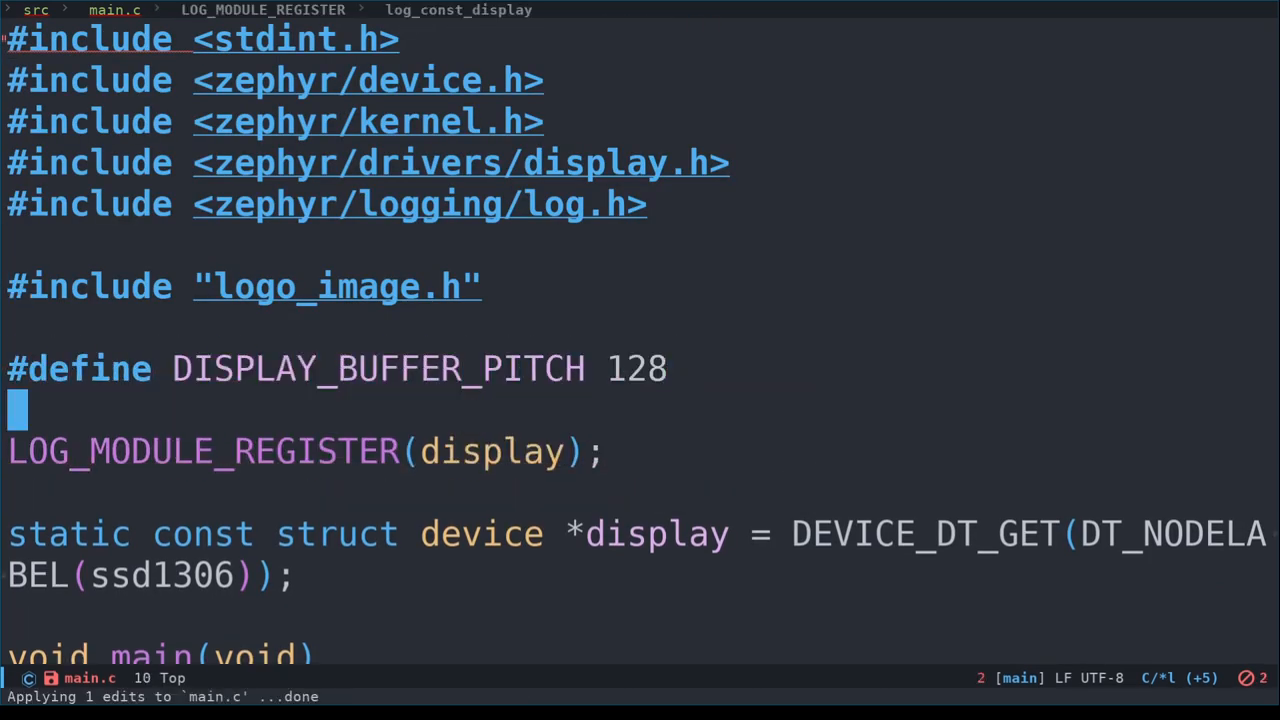
{"action": "scroll", "scroll_direction": "down", "scroll_amount": 3}
{"action": "type", "text": "if"}
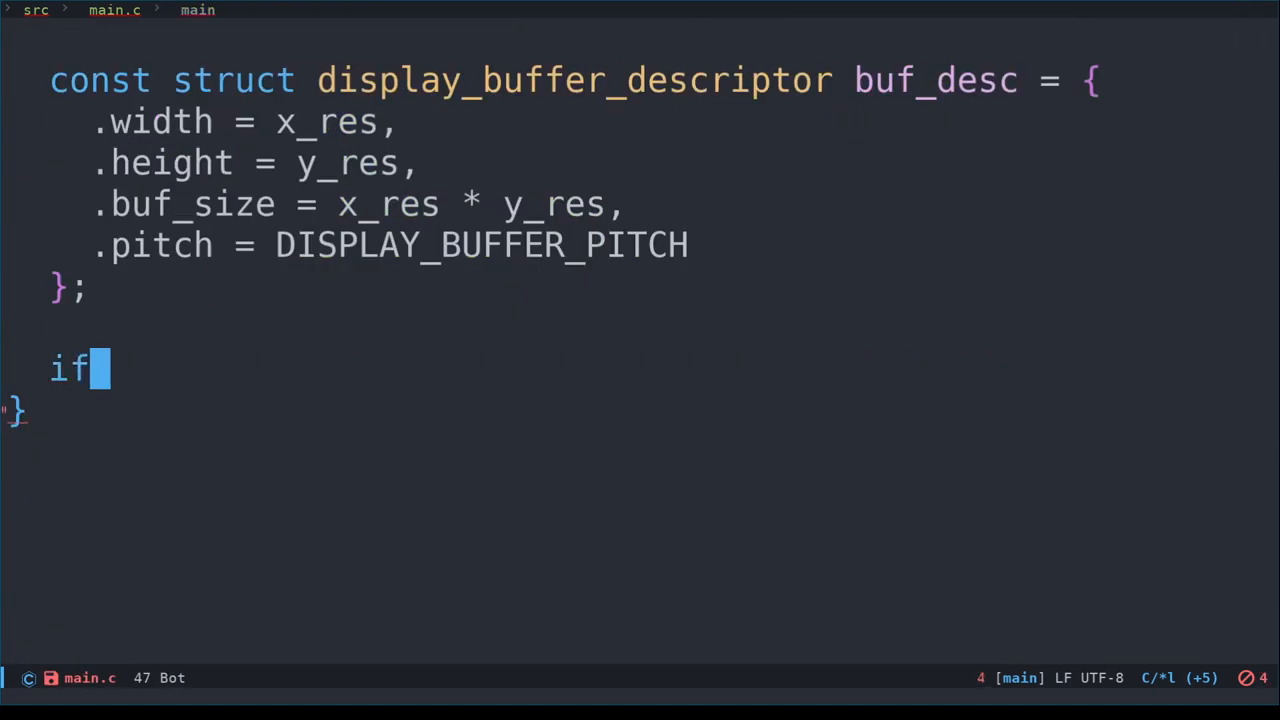
{"action": "type", "text": "(display_write(display"}
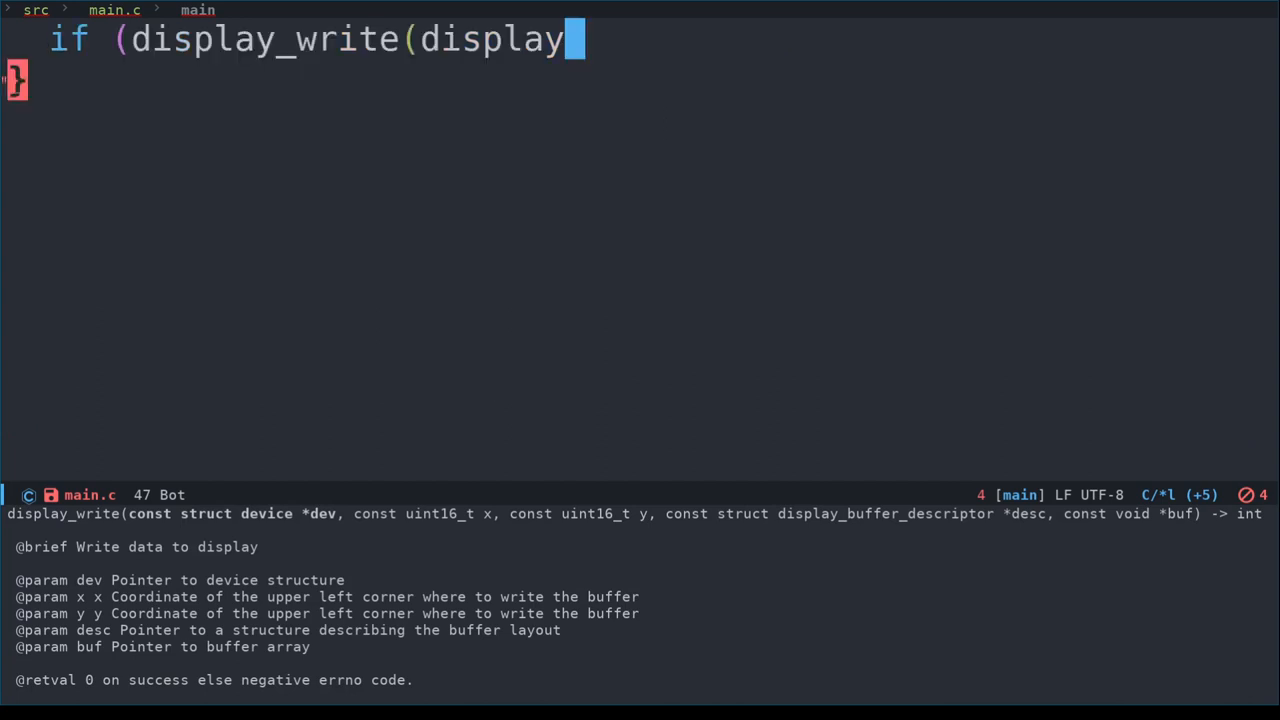
{"action": "type", "text": ", 0, 0,"}
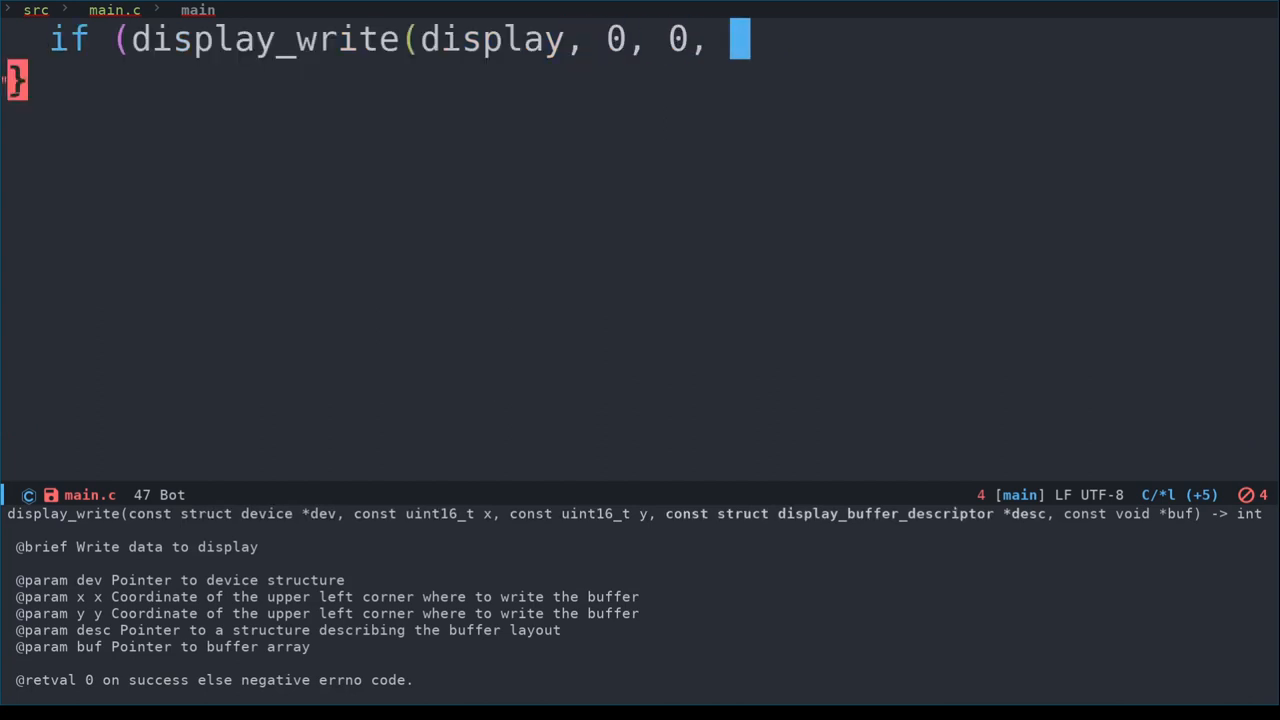
{"action": "type", "text": "&buf_desc, b"}
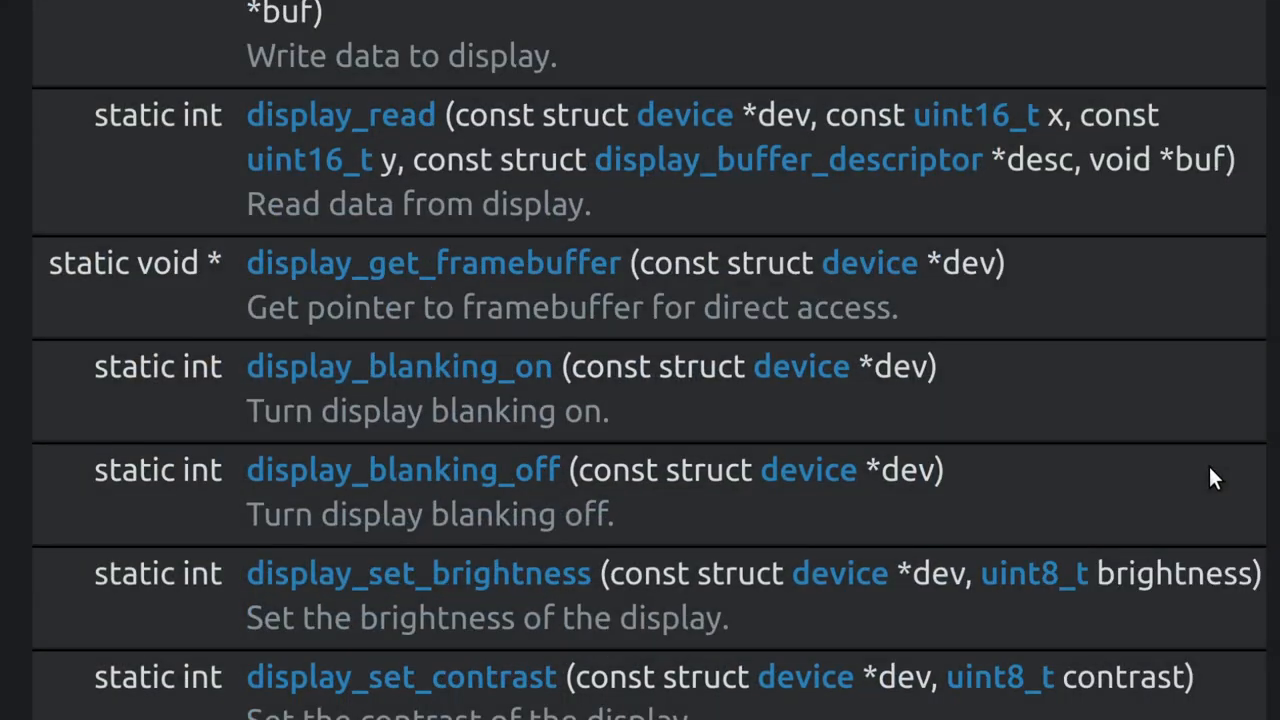
Scroll the display API function list to the display_set_contrast() entry
{"action": "scroll", "scroll_direction": "down", "scroll_amount": 3}
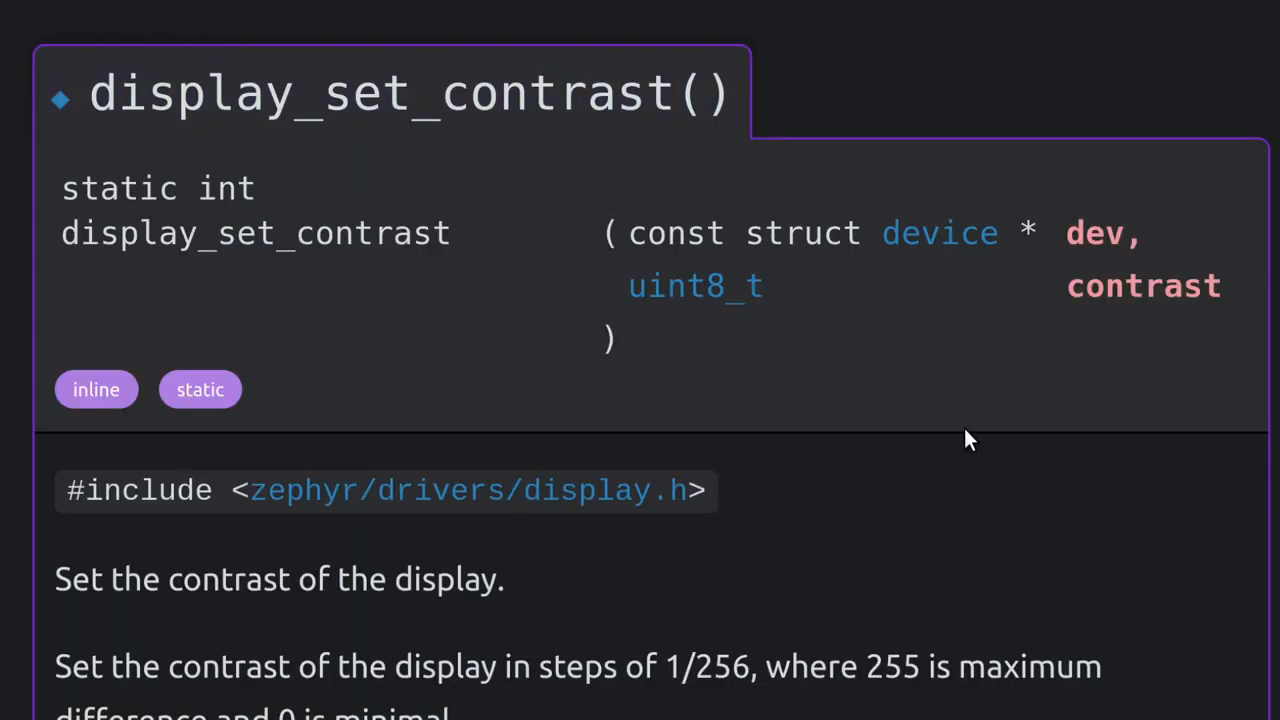
{"action": "scroll", "scroll_direction": "down", "scroll_amount": 3}
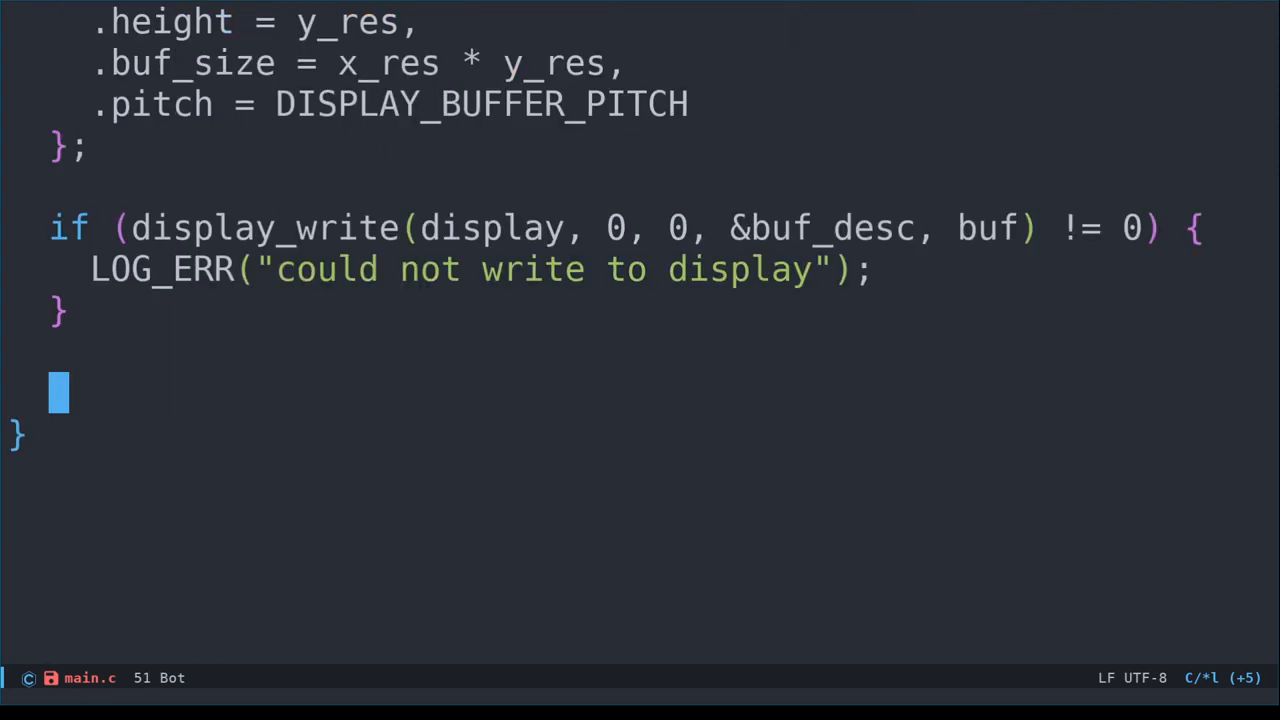
Add an if (display_set_contrast(display, 0)) error check and size_t ms_sleep = 5
{"action": "type", "text": "if (display_set_contrast(display, 0) != 0) {"}
{"action": "type", "text": "LOG_ERR(\"could not set display contrast\");"}
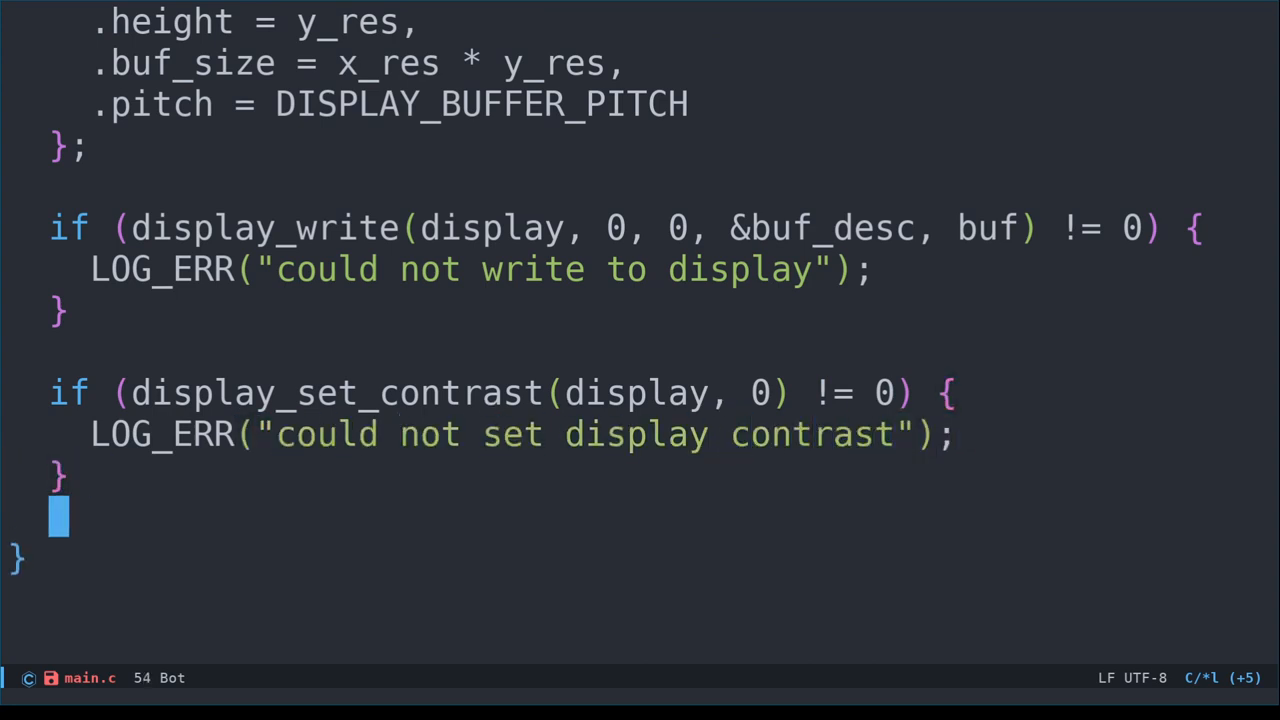
{"action": "type", "text": "size_t ms_sleep"}
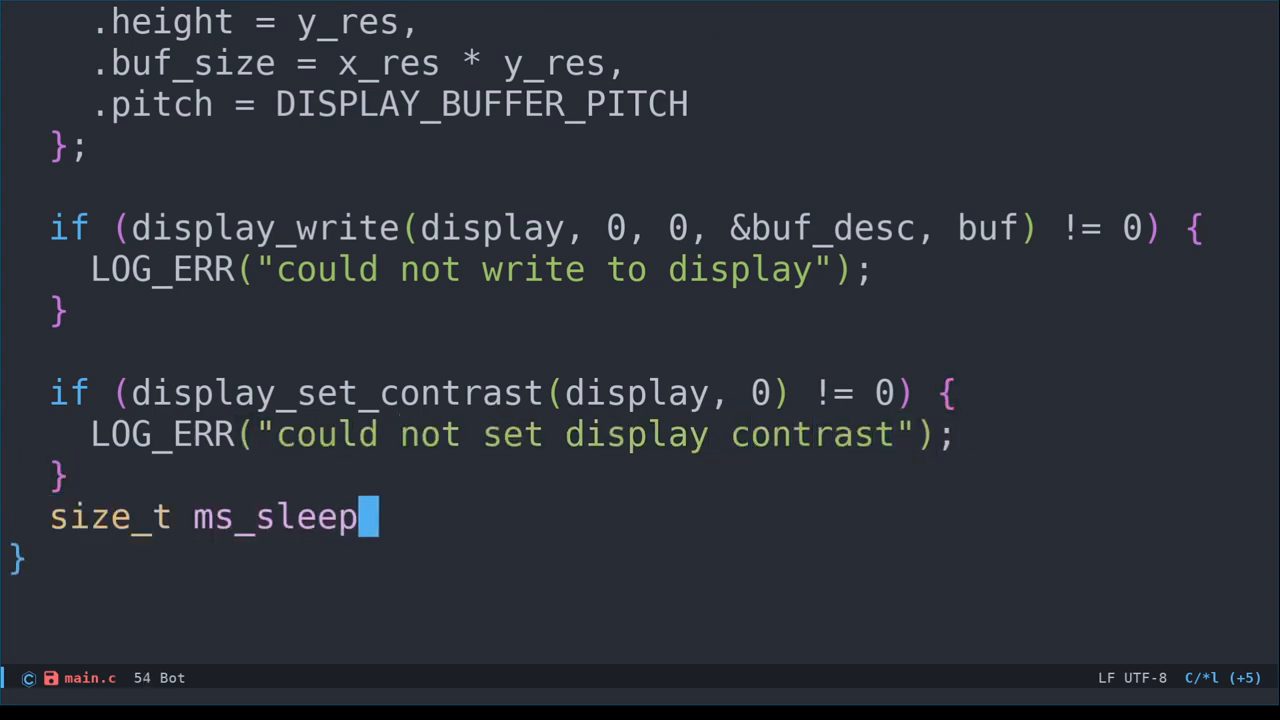
{"action": "type", "text": "= 5;"}
{"action": "type", "text": "for (size_t i = 0; i < 255; i++"}
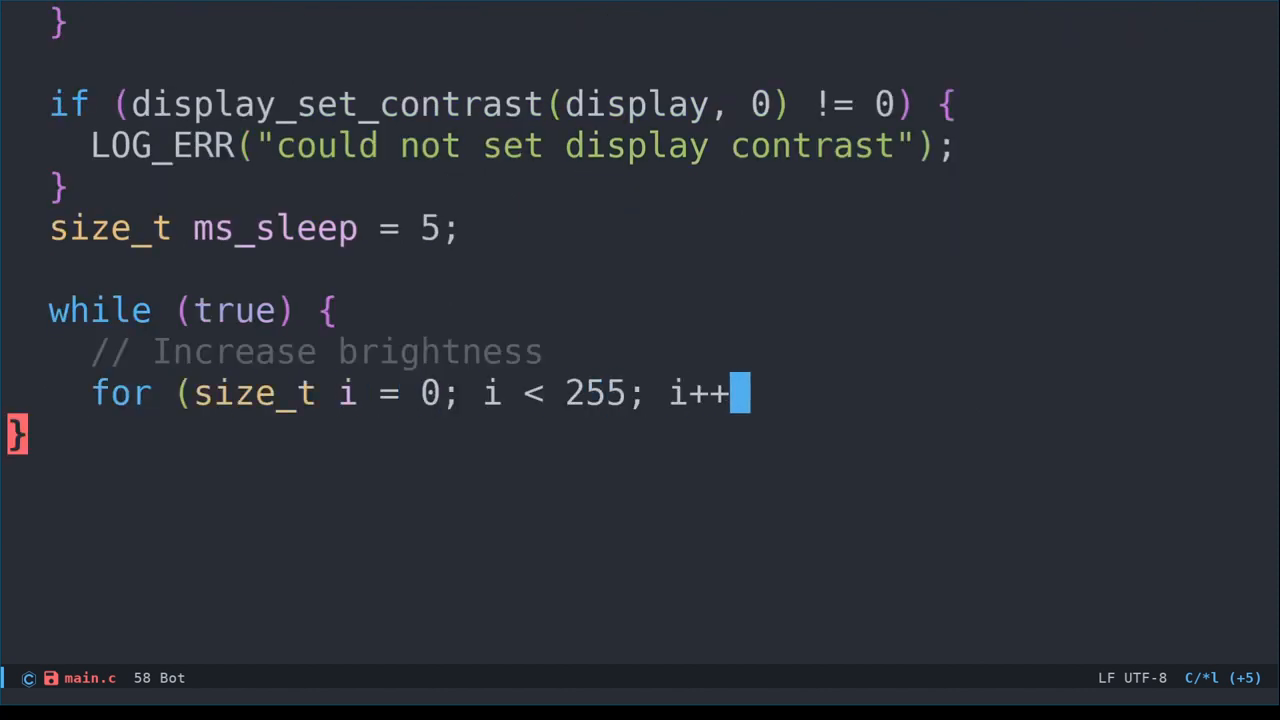
Open the while loop and write the decreasing for (size_t i = 255; i > 0; i--) contrast loop
{"action": "type", "text": ") {"}
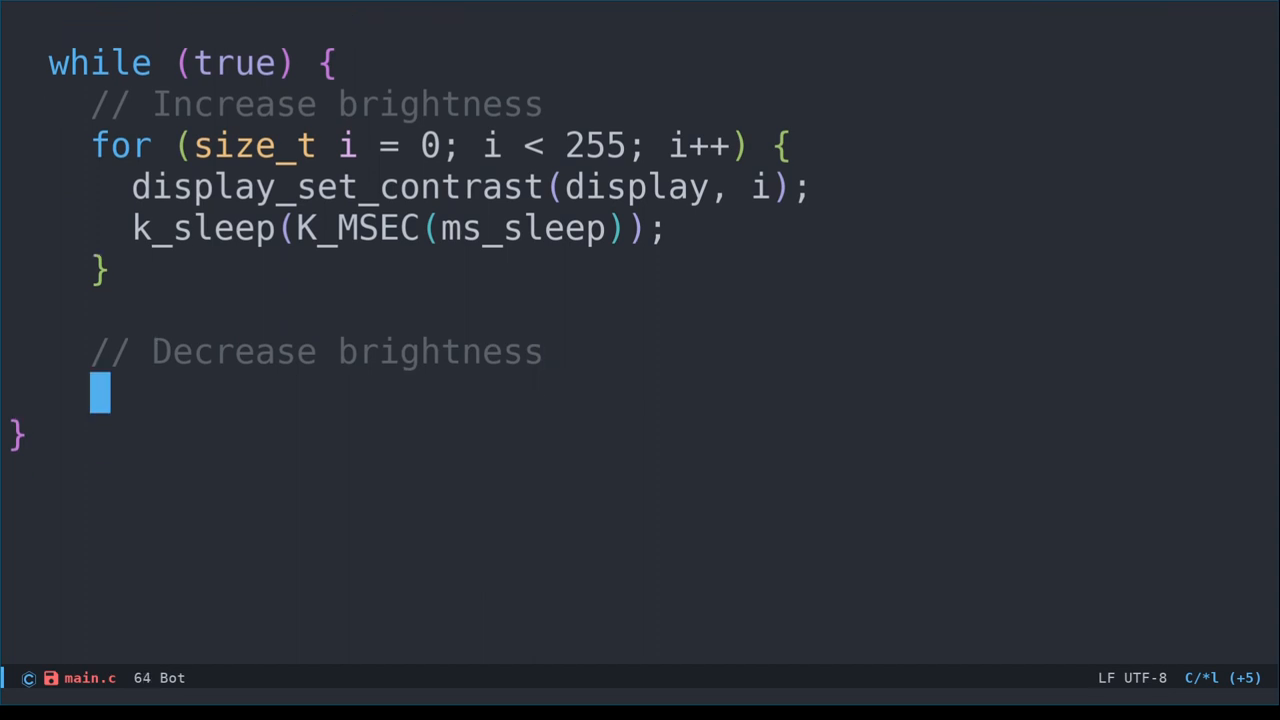
{"action": "type", "text": "for (size_t i = 255; i > 0; i--) {"}
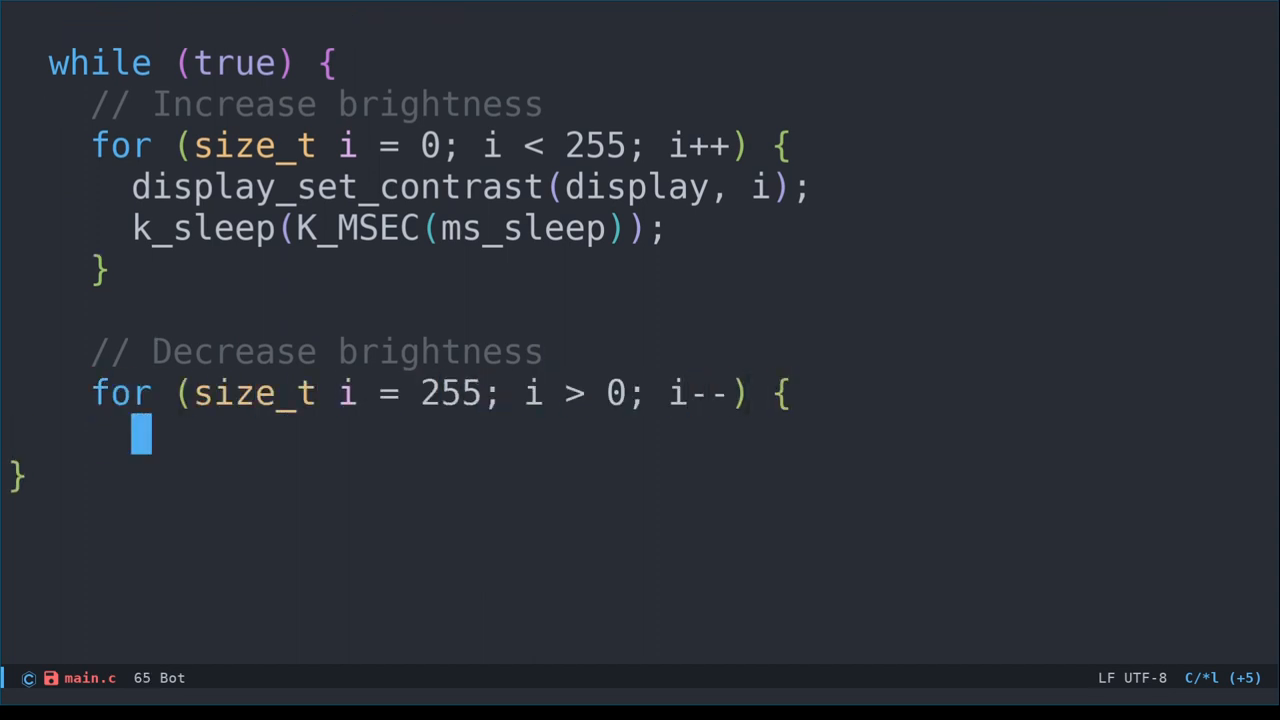